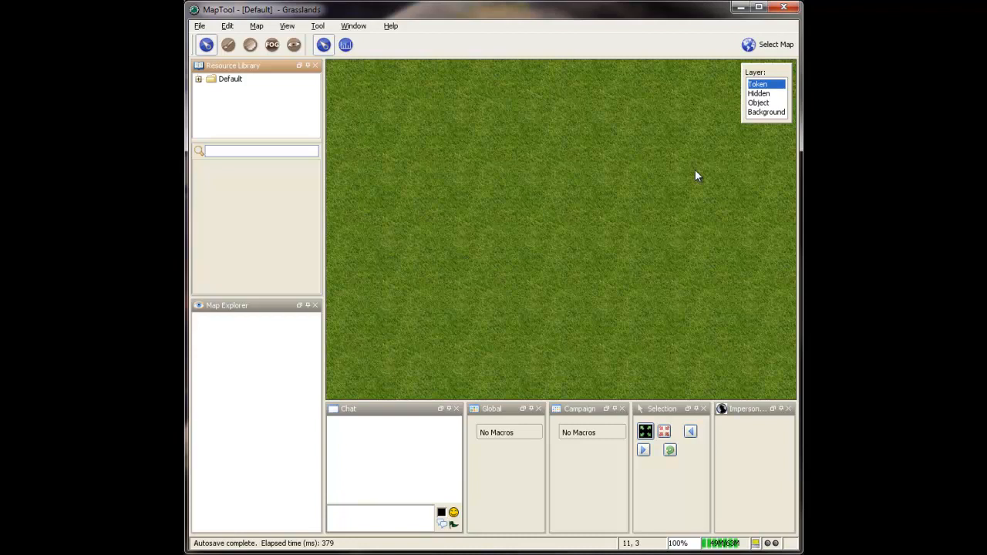
pyautogui.moveTo(694, 177)
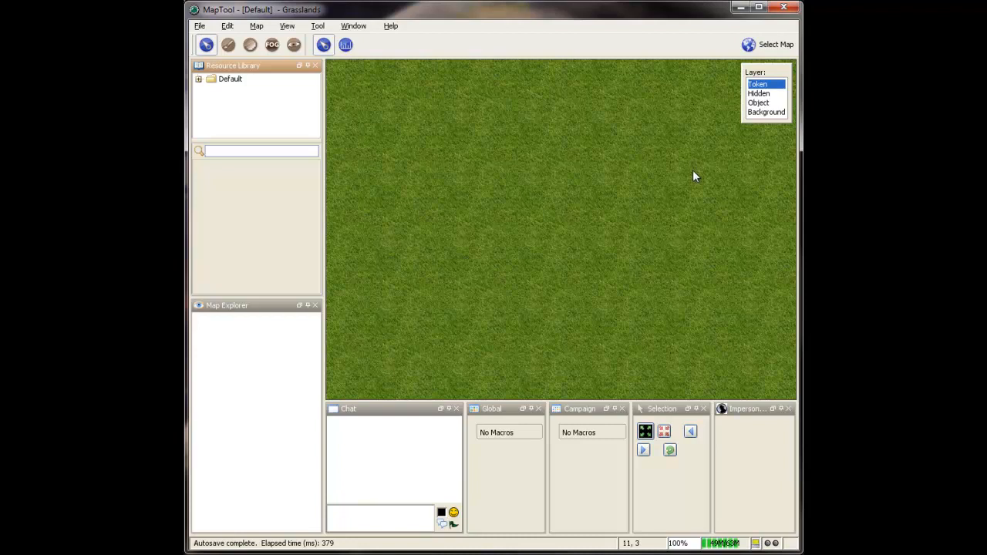
pyautogui.moveTo(662, 192)
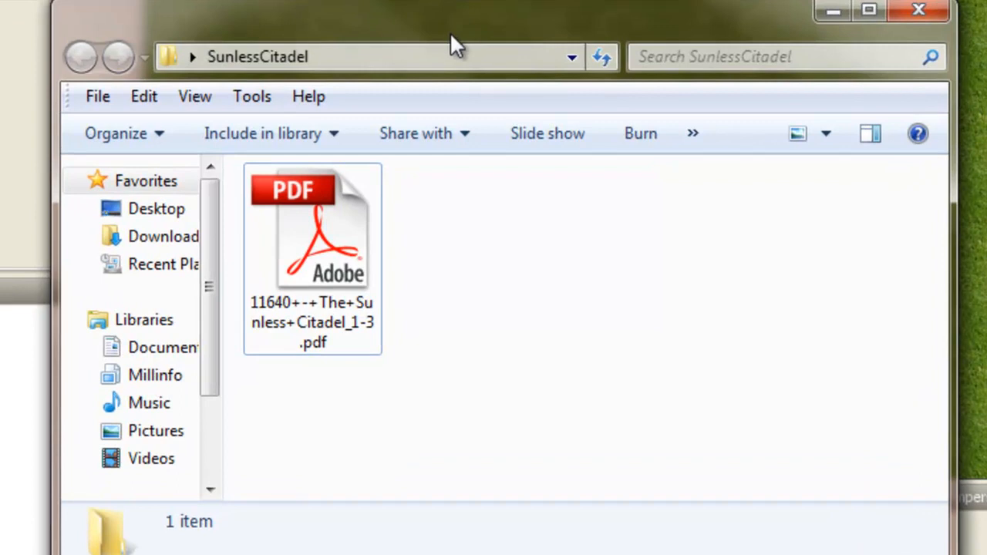
pyautogui.moveTo(417, 132)
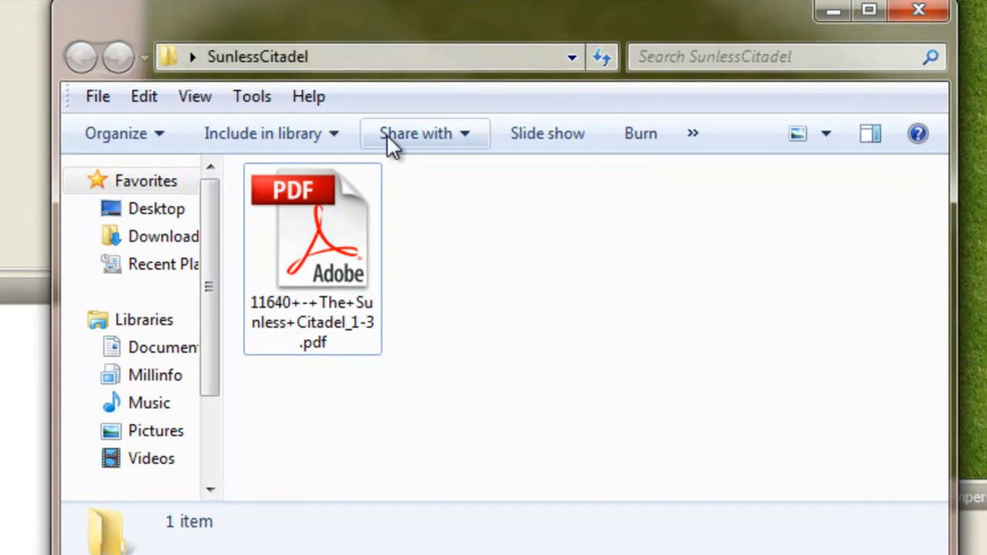
pyautogui.moveTo(347, 224)
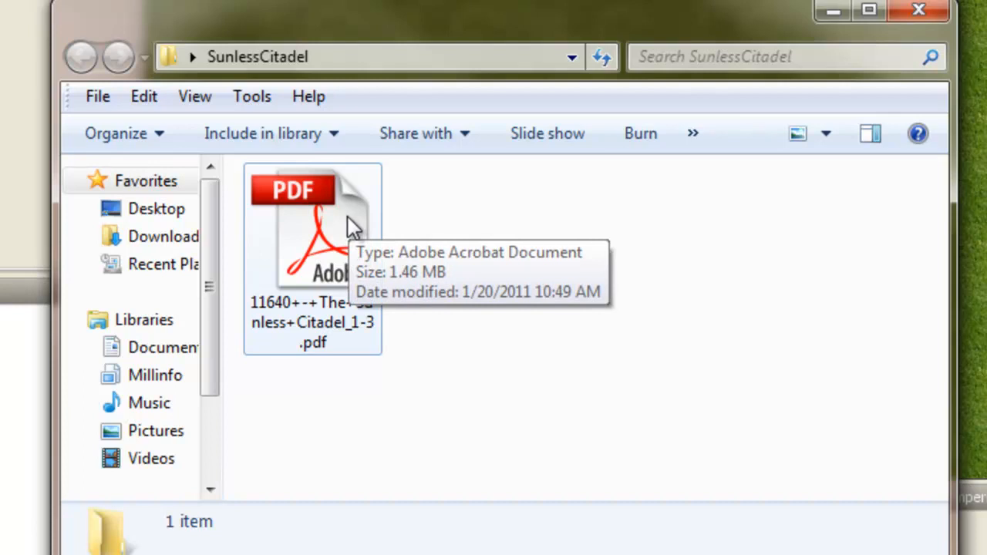
# Open the Sunless Citadel adventure PDF from the SunlessCitadel folder in Adobe Reader
pyautogui.doubleClick(312, 231)
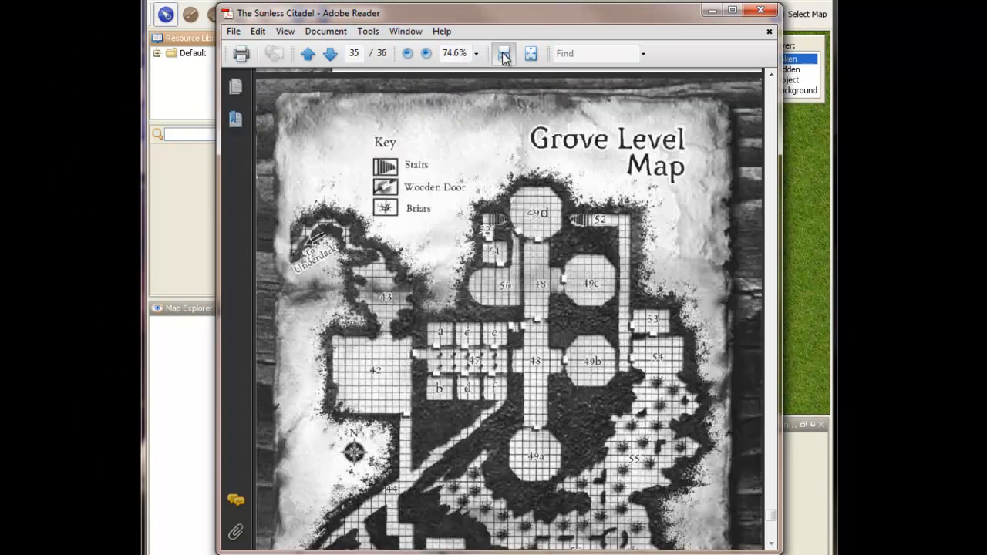
# Zoom to the Grove Level Map page and capture it with the Snapshot tool
pyautogui.click(476, 53)
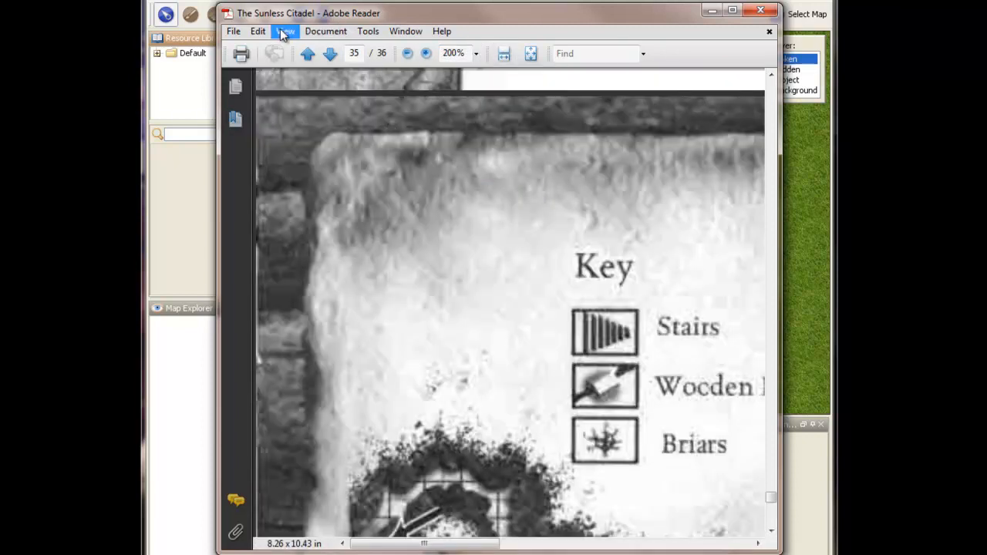
pyautogui.click(283, 31)
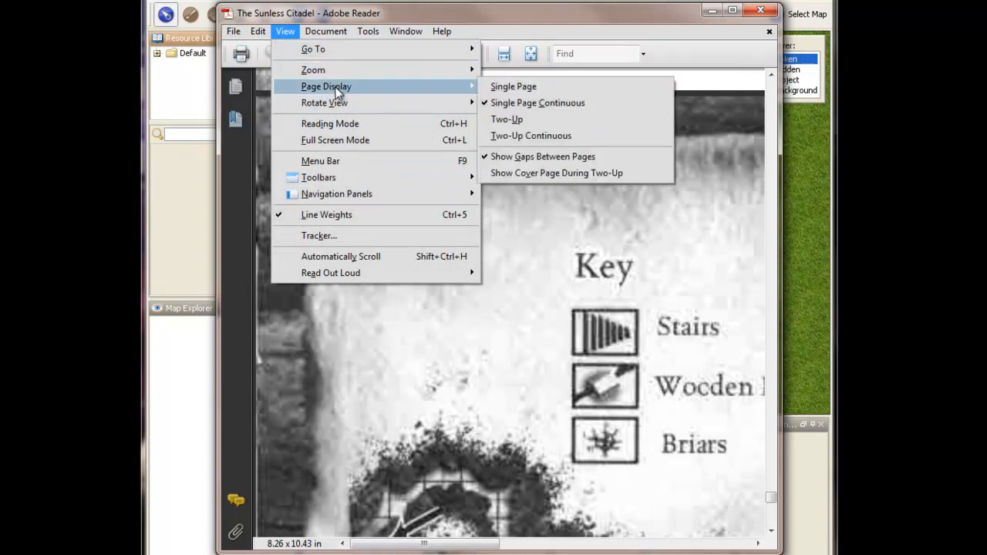
pyautogui.click(367, 30)
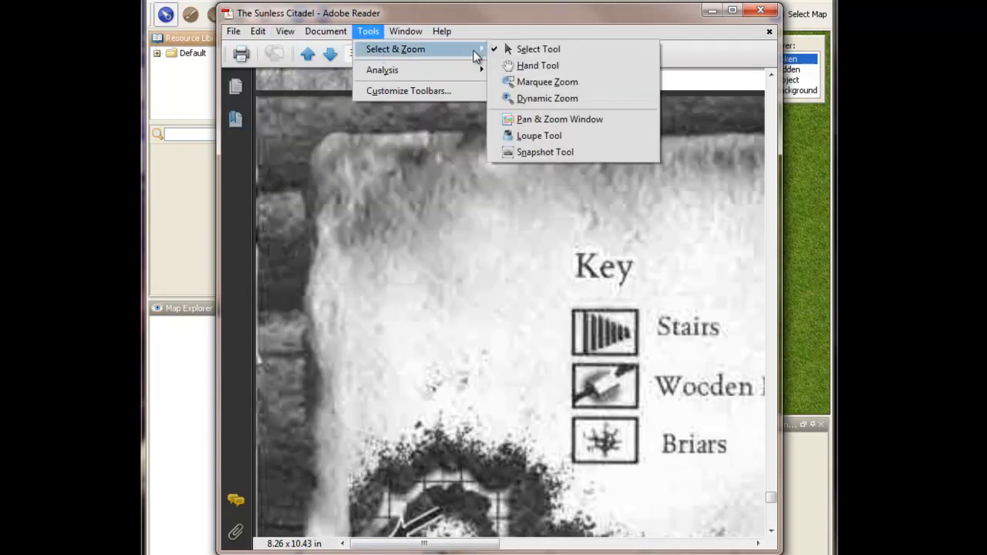
pyautogui.click(546, 81)
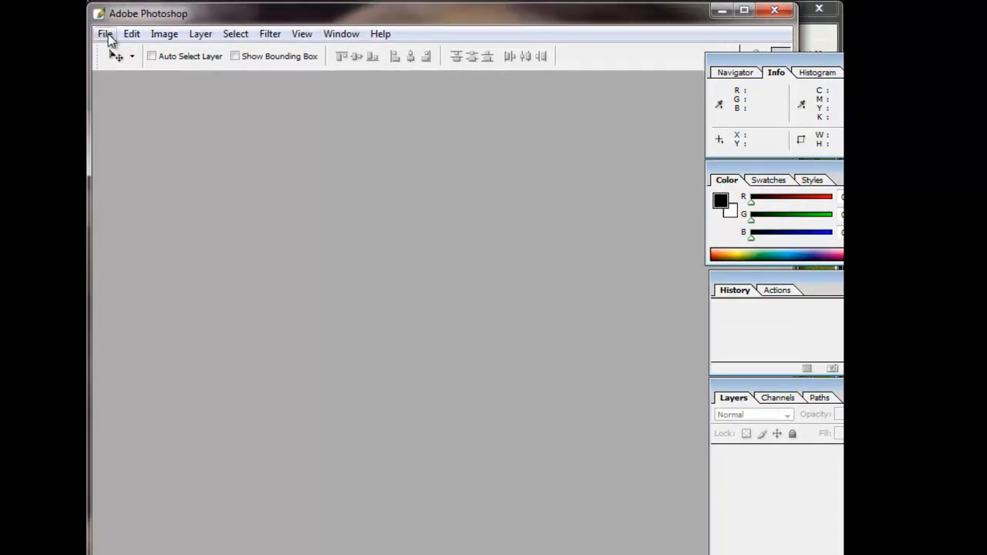
# Create a new clipboard-sized image holding the copied Grove Level map
pyautogui.click(105, 34)
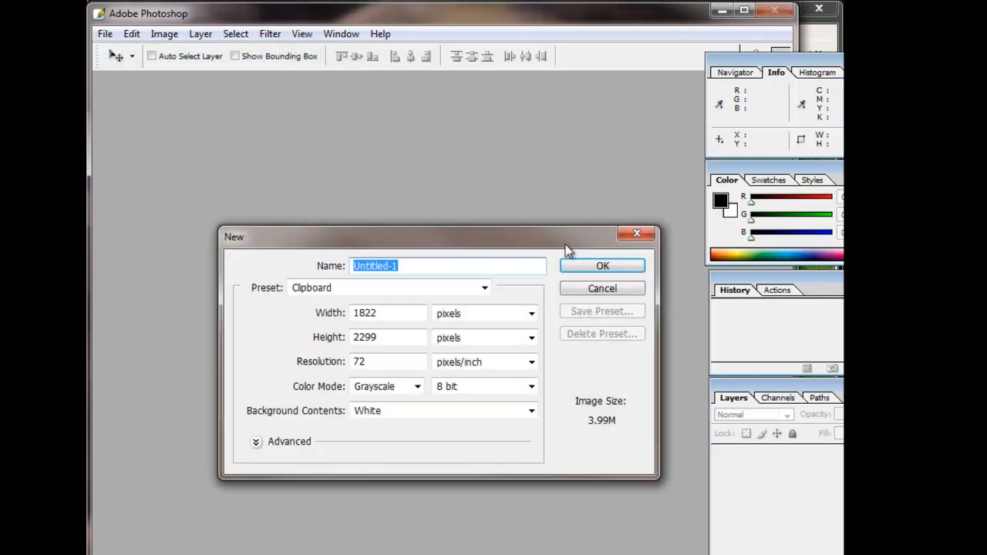
pyautogui.click(601, 265)
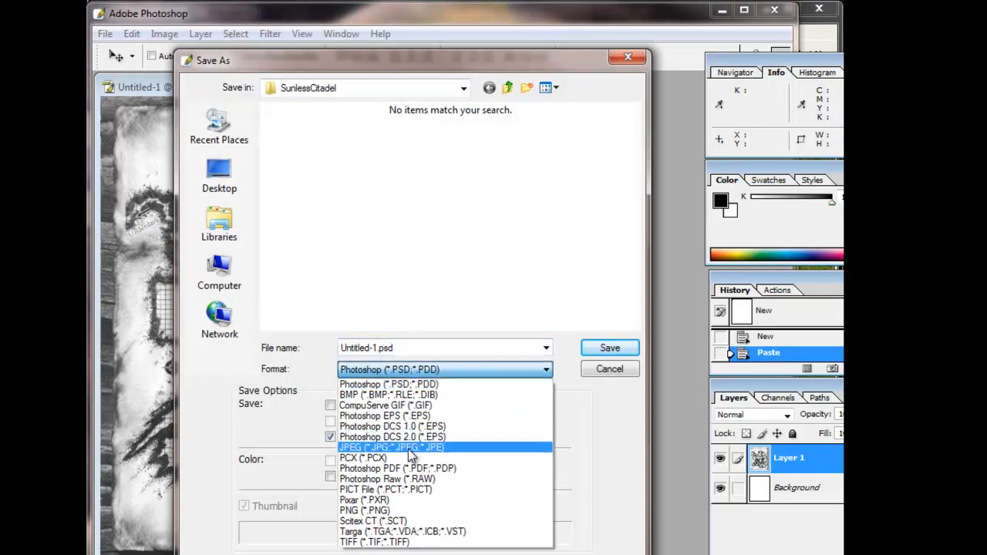
# Save the image as JPEG GroveLevelMapScan in the SunlessCitadel folder, accepting the quality settings
pyautogui.click(392, 447)
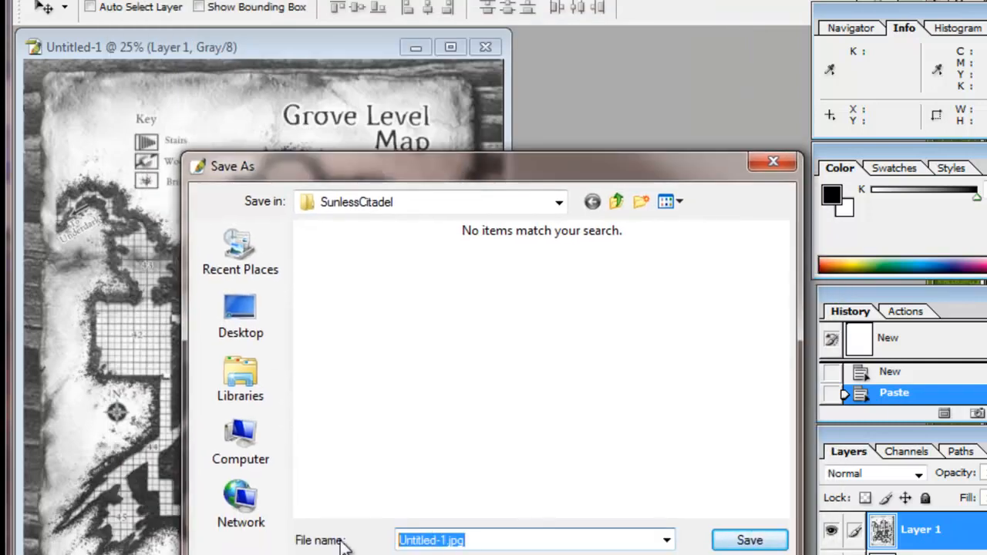
pyautogui.write('GroveLe')
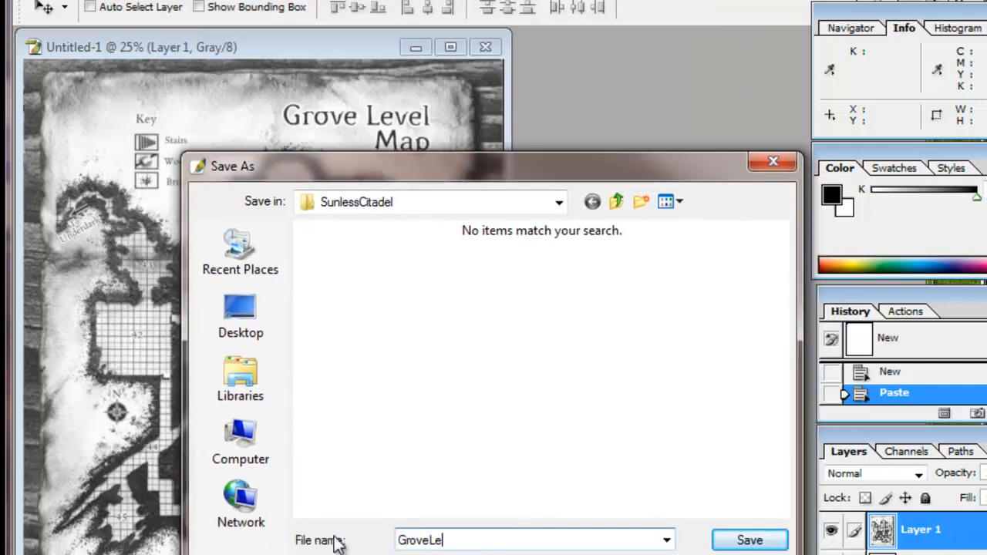
pyautogui.write('velm')
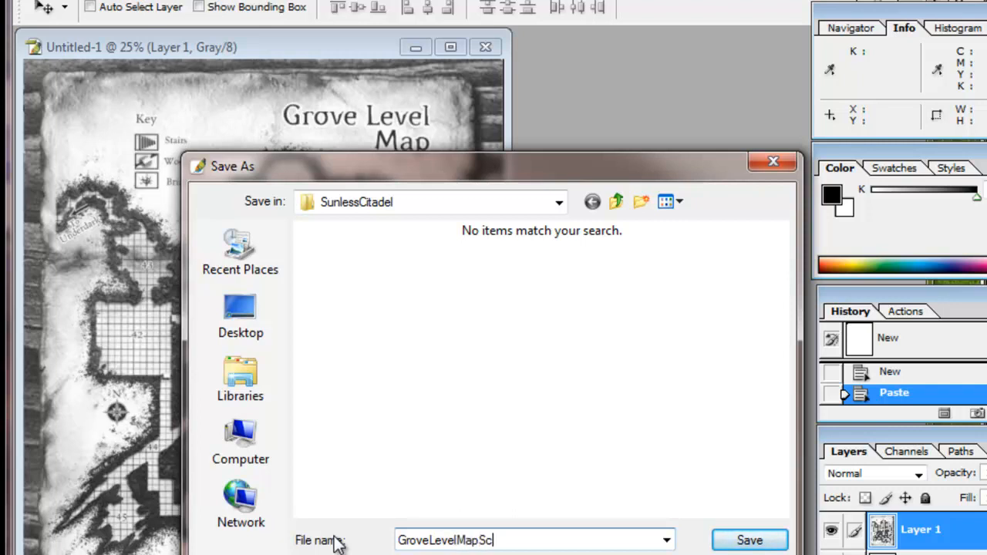
pyautogui.click(749, 539)
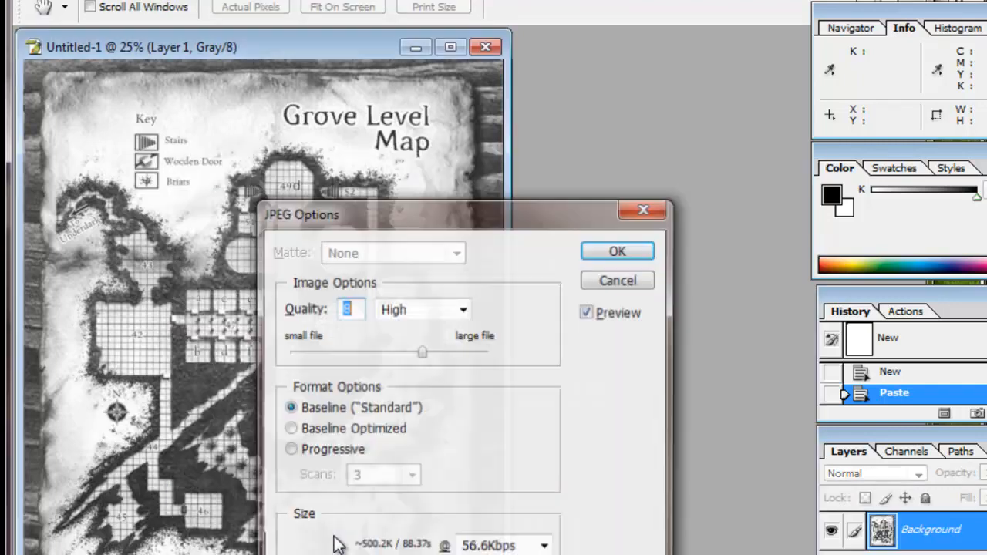
pyautogui.click(616, 249)
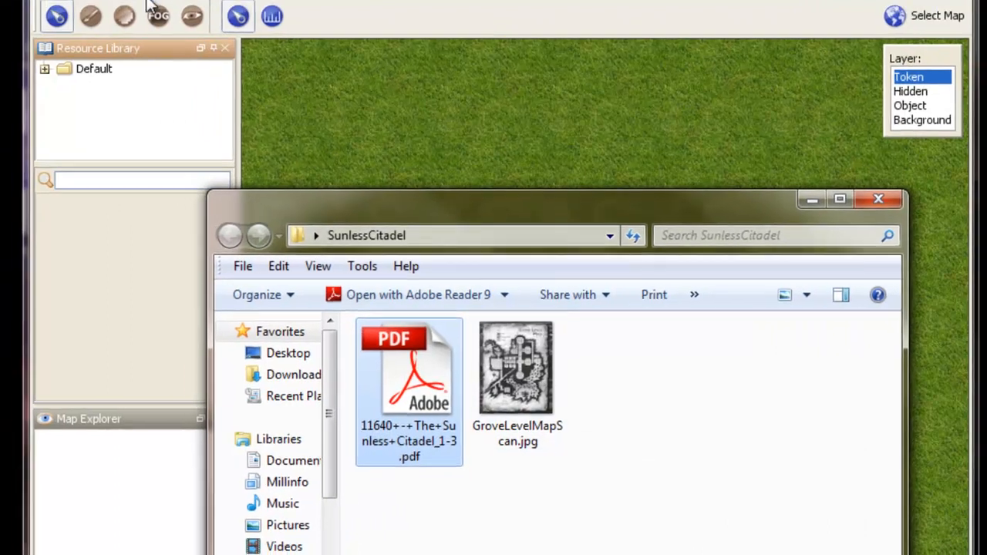
# Add the SunlessCitadel folder to MapTool's resource library and install it
pyautogui.click(80, 12)
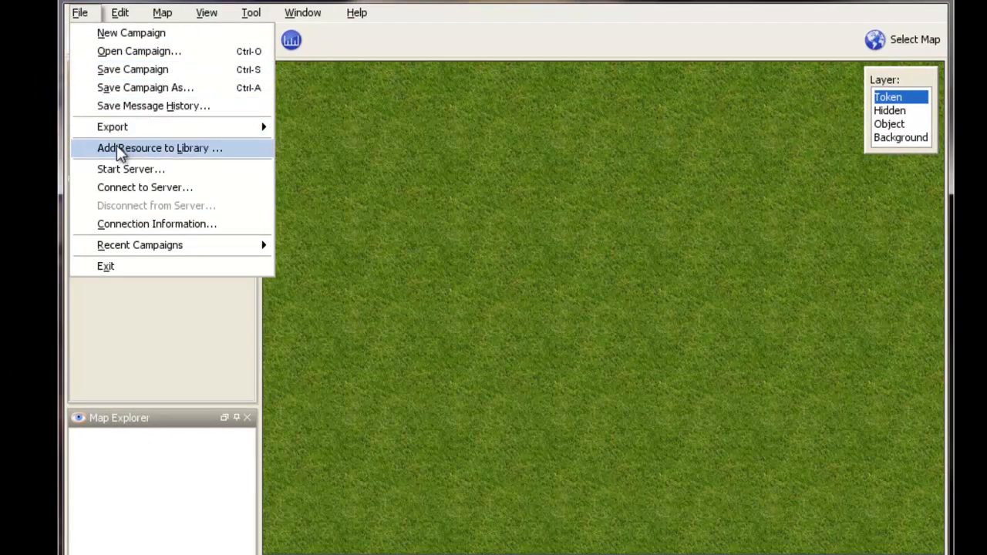
pyautogui.click(159, 148)
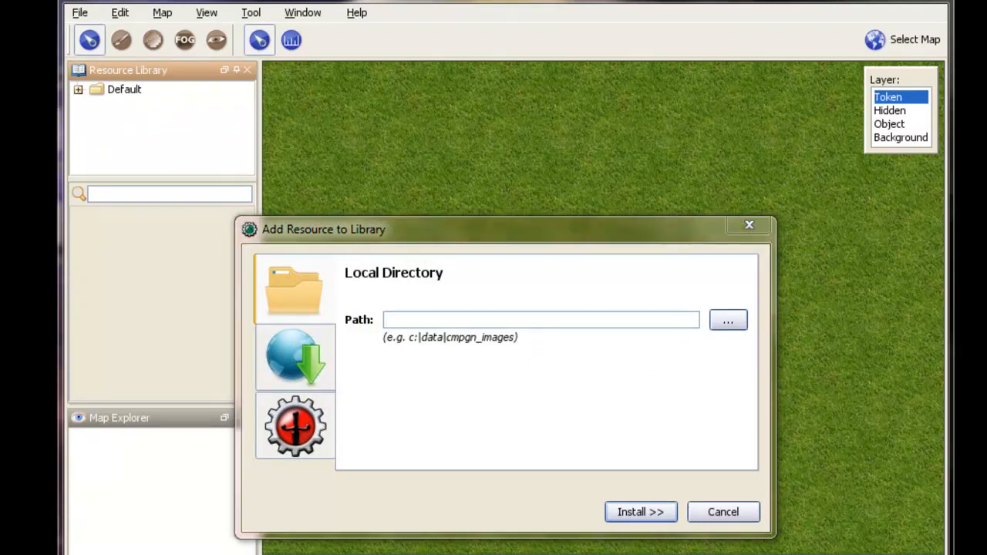
pyautogui.click(728, 319)
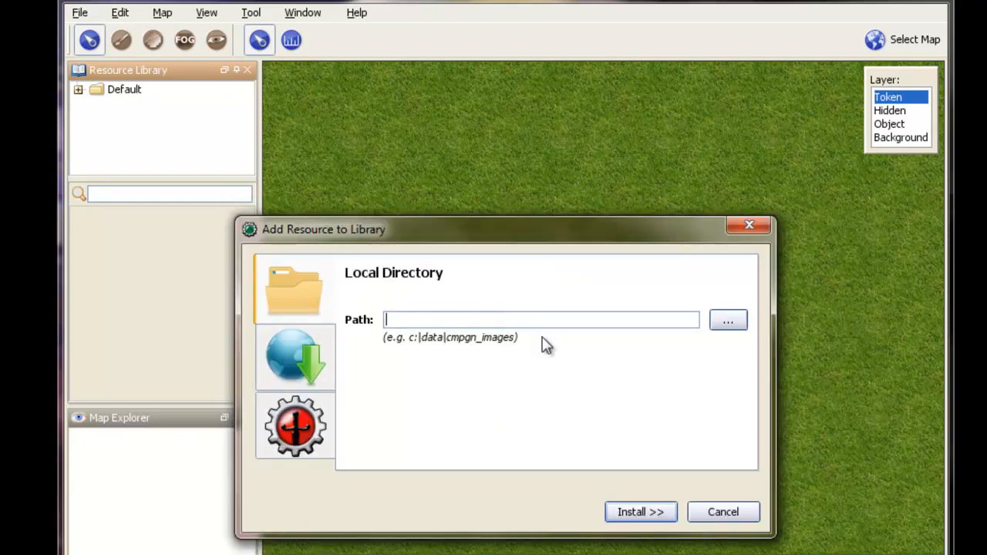
pyautogui.click(640, 512)
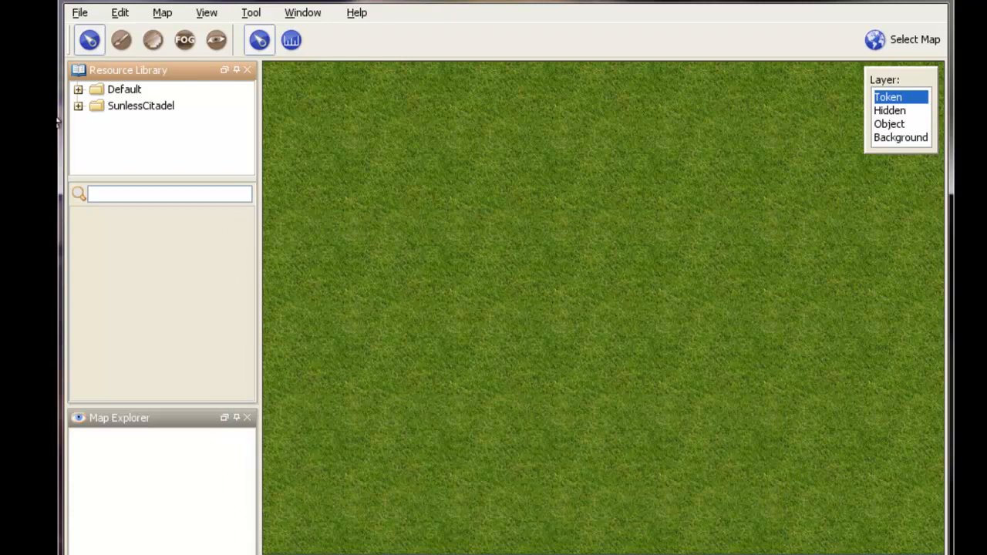
# Start a new map using the GroveLevelMapScan image from the SunlessCitadel library
pyautogui.click(142, 105)
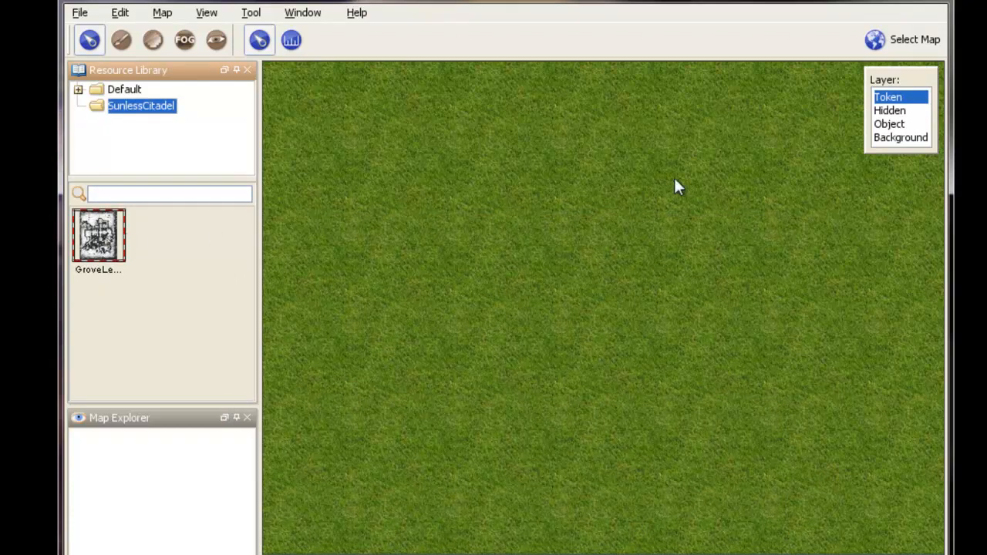
pyautogui.click(901, 137)
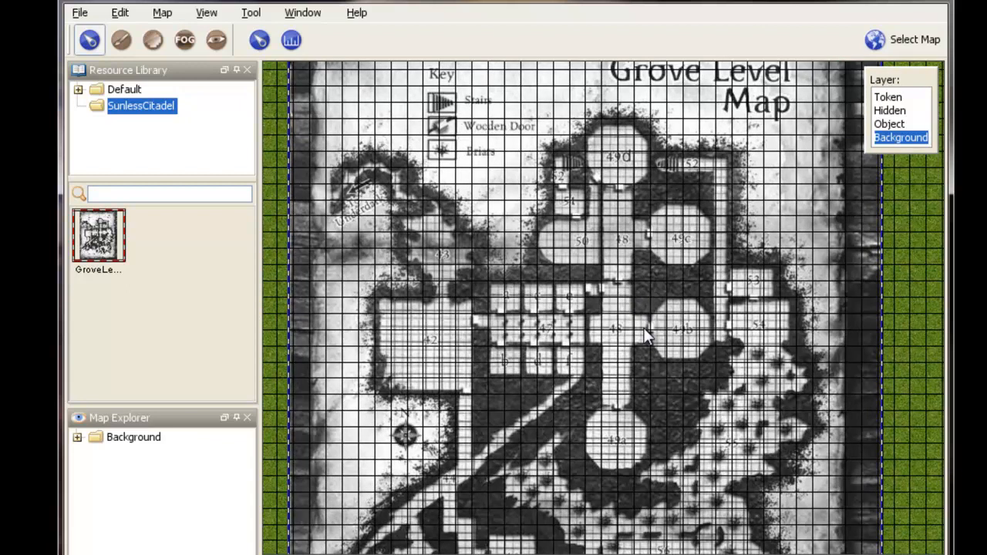
pyautogui.scroll(-3)
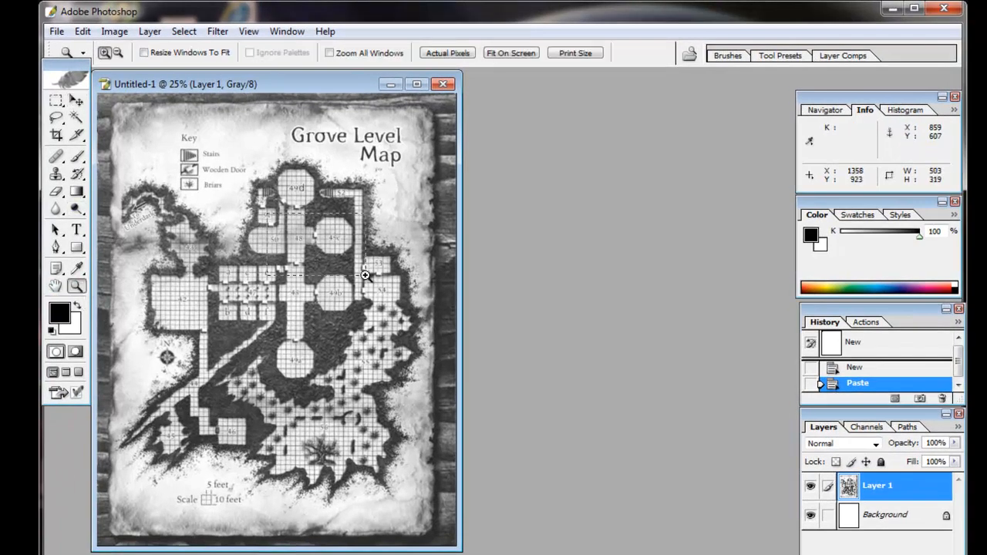
# Marquee-select one grid square near 49C to read its pixel width and height
pyautogui.click(364, 274)
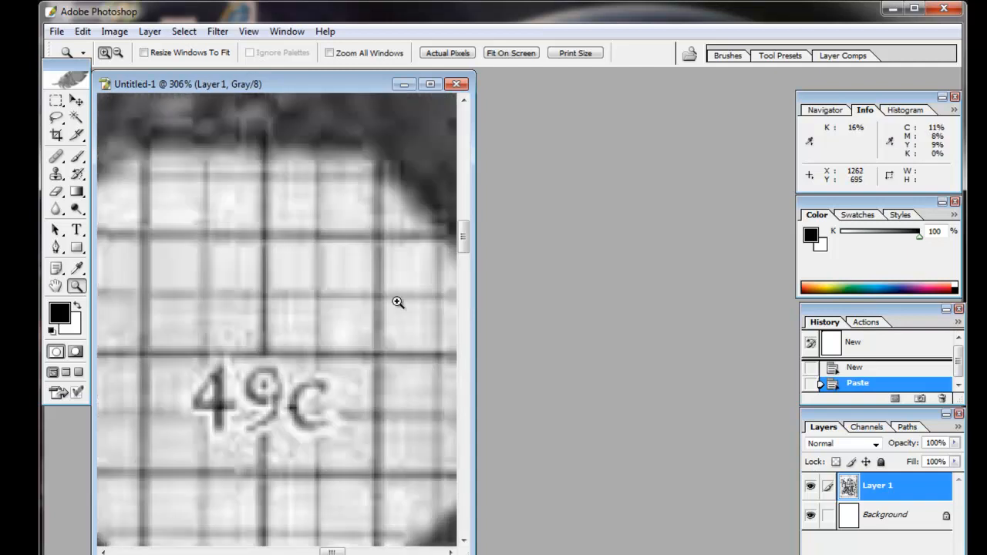
pyautogui.click(56, 101)
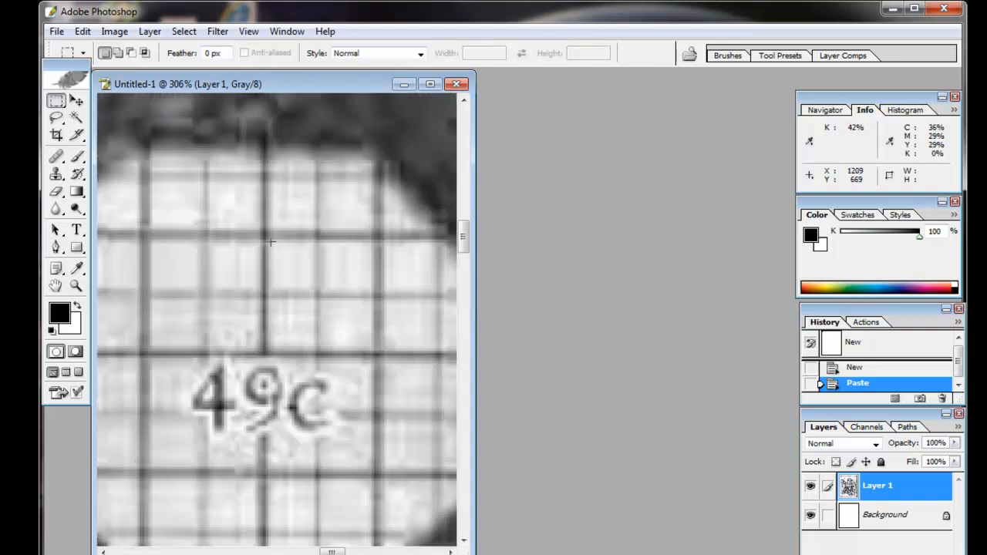
pyautogui.moveTo(265, 234); pyautogui.dragTo(316, 294)
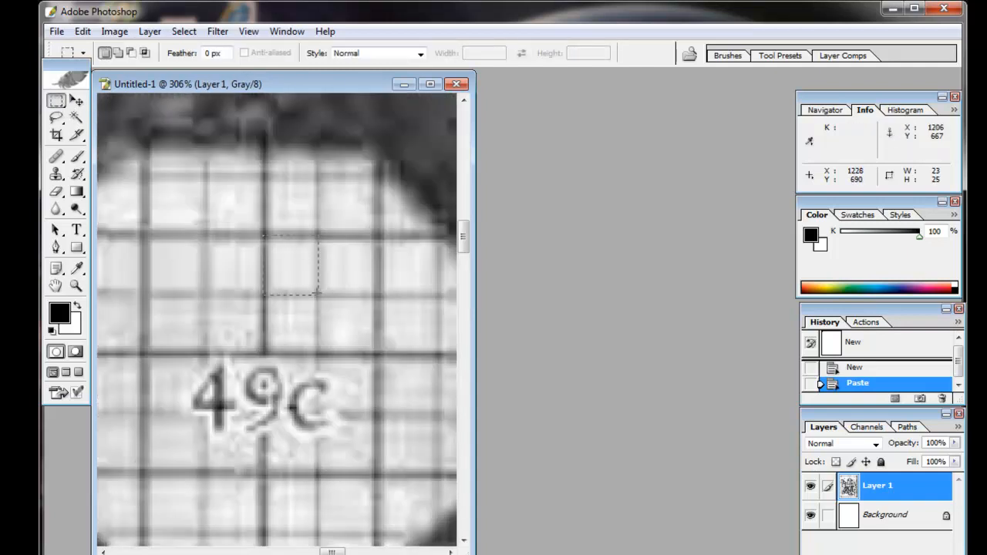
pyautogui.moveTo(265, 231); pyautogui.dragTo(321, 296)
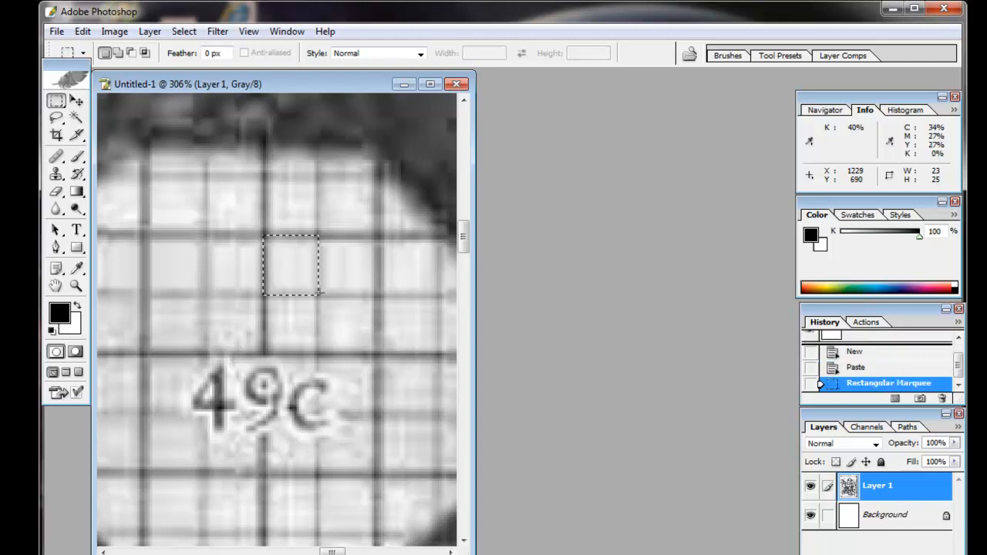
pyautogui.moveTo(941, 179)
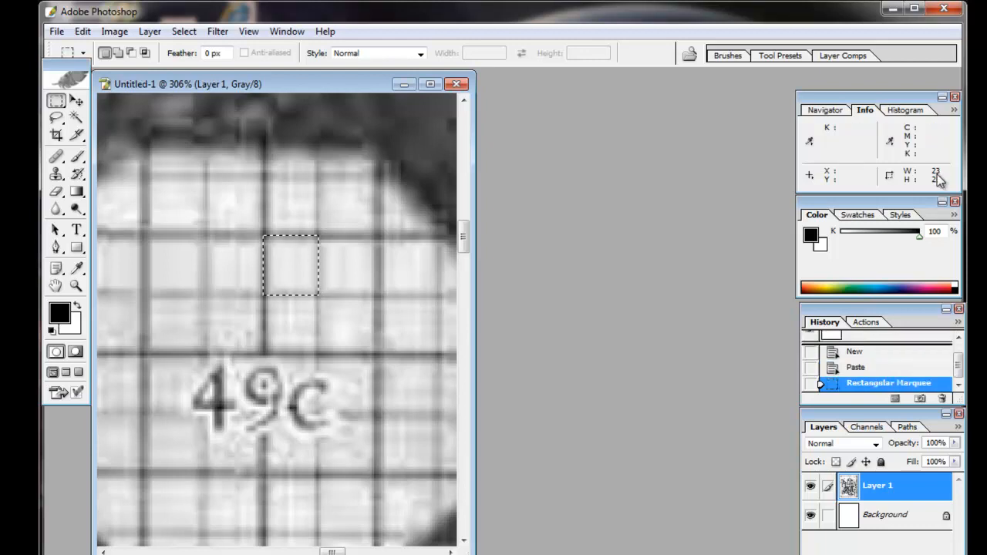
# Adjust the Units & Rulers preferences, setting the column width unit to points, and confirm
pyautogui.click(114, 30)
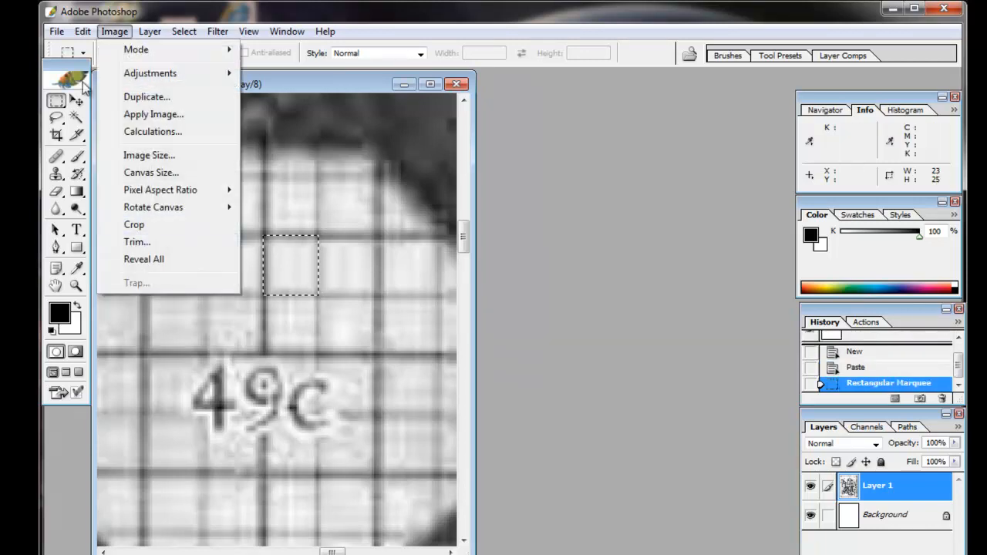
pyautogui.click(82, 31)
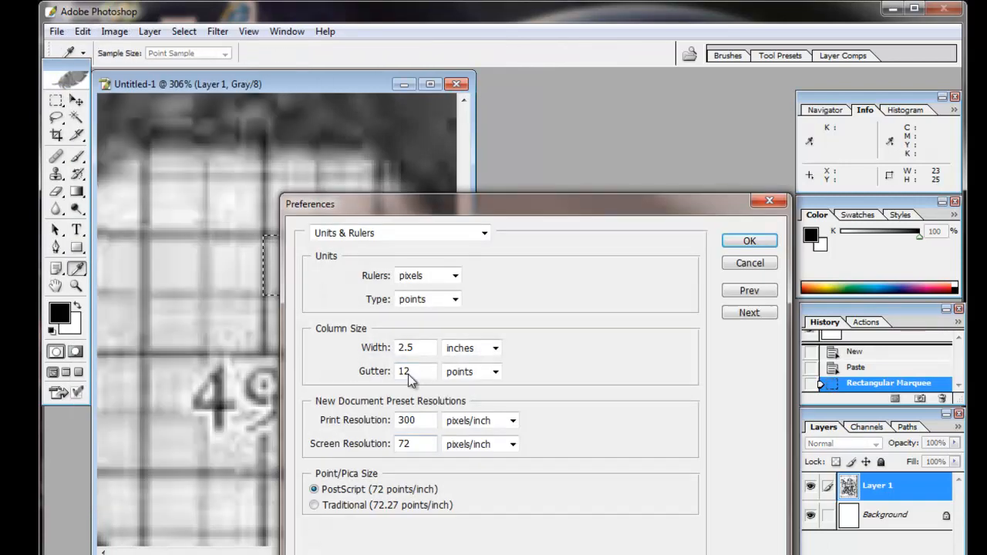
pyautogui.click(495, 348)
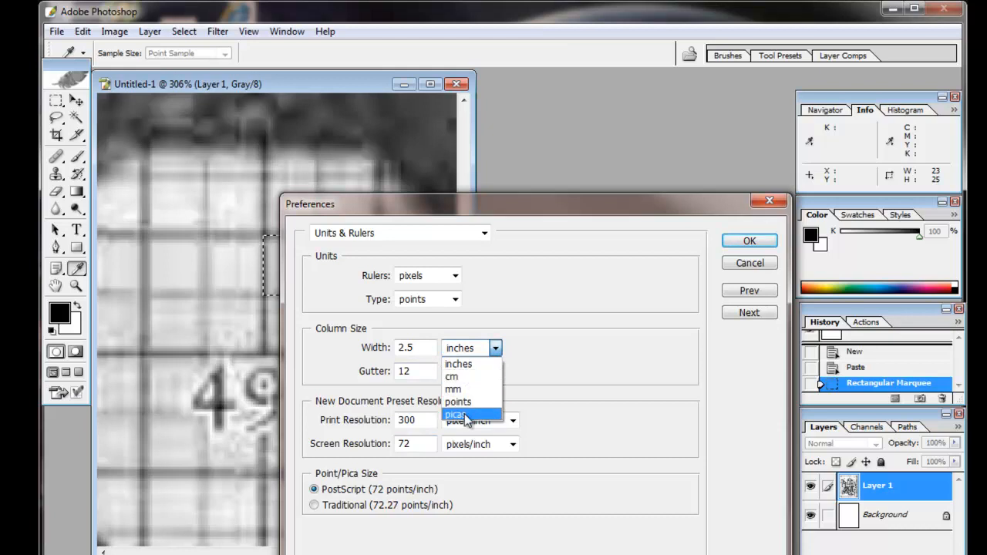
pyautogui.moveTo(457, 400)
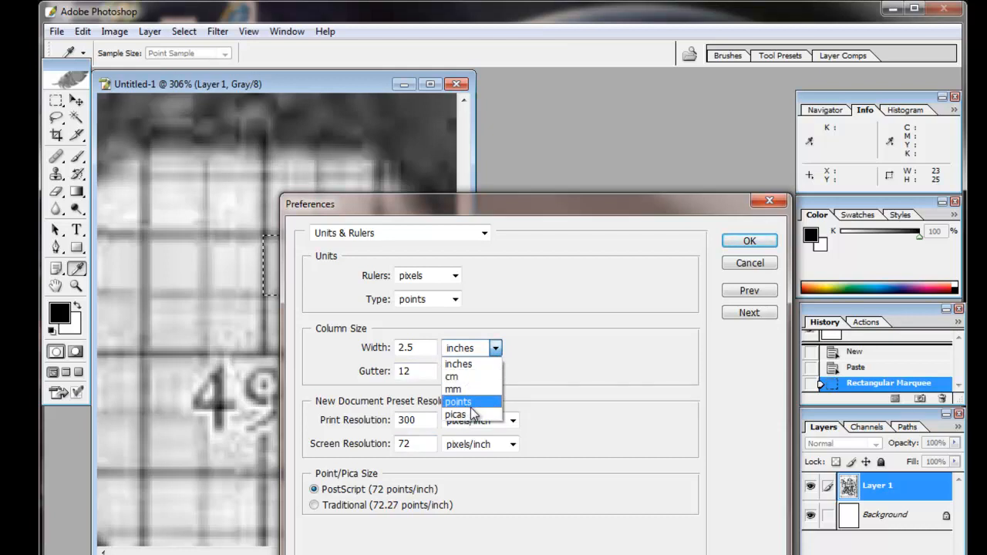
pyautogui.click(458, 401)
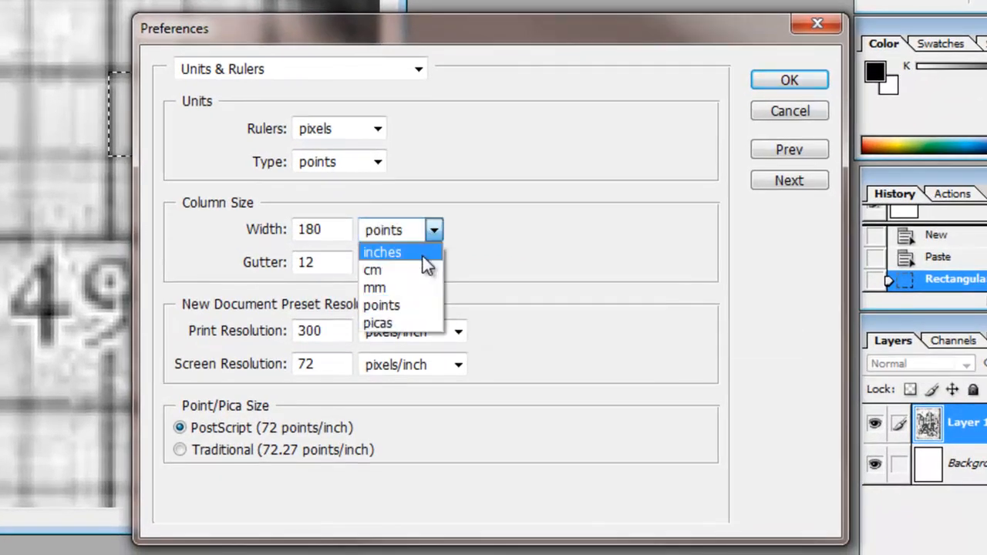
pyautogui.click(383, 251)
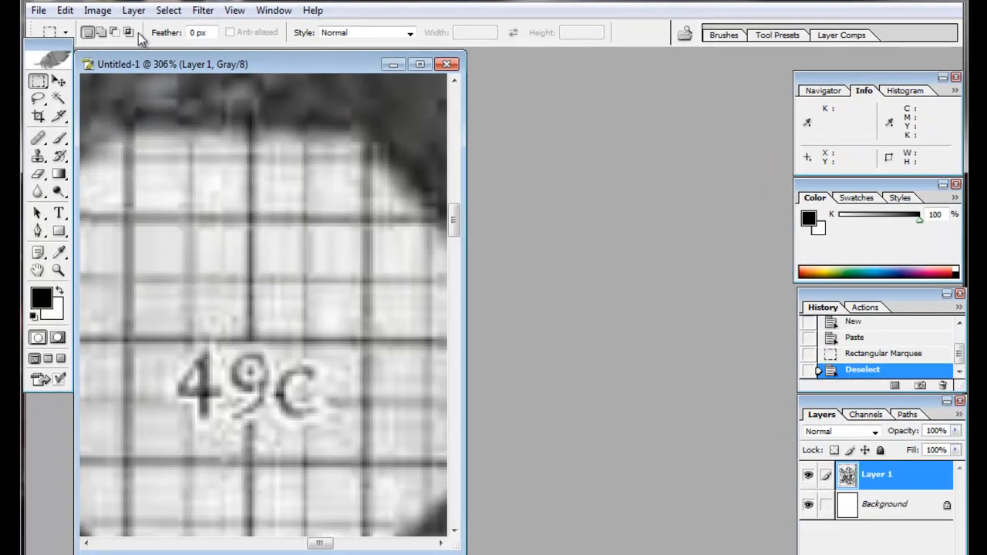
# Enlarge the map to 200 percent via Image Size, making it 3644 by 4598 pixels
pyautogui.click(97, 10)
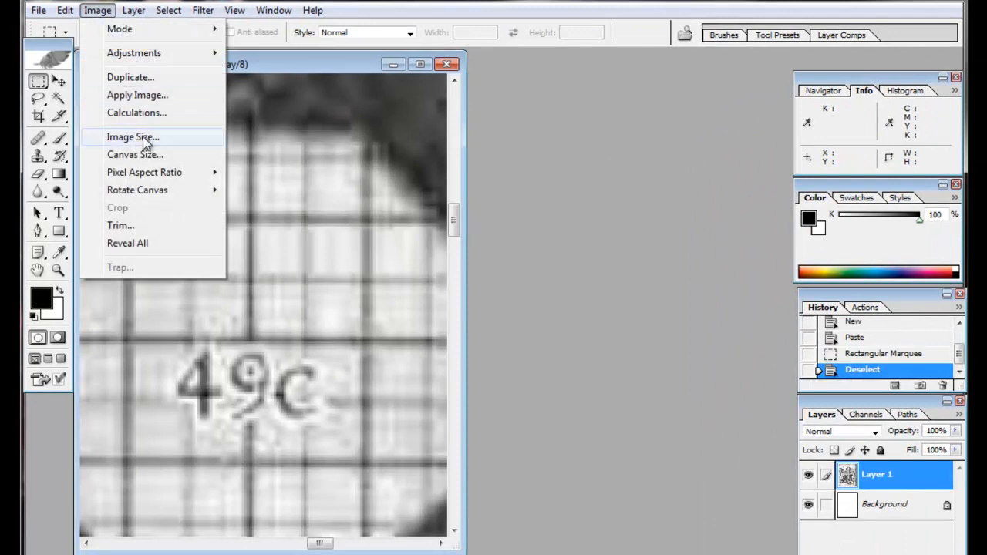
pyautogui.click(133, 136)
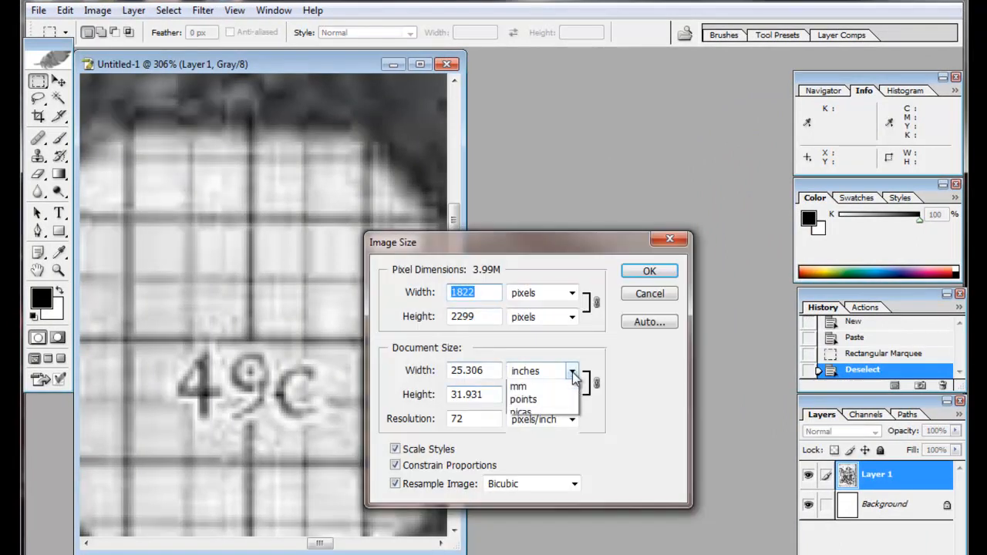
pyautogui.click(574, 370)
pyautogui.write('200')
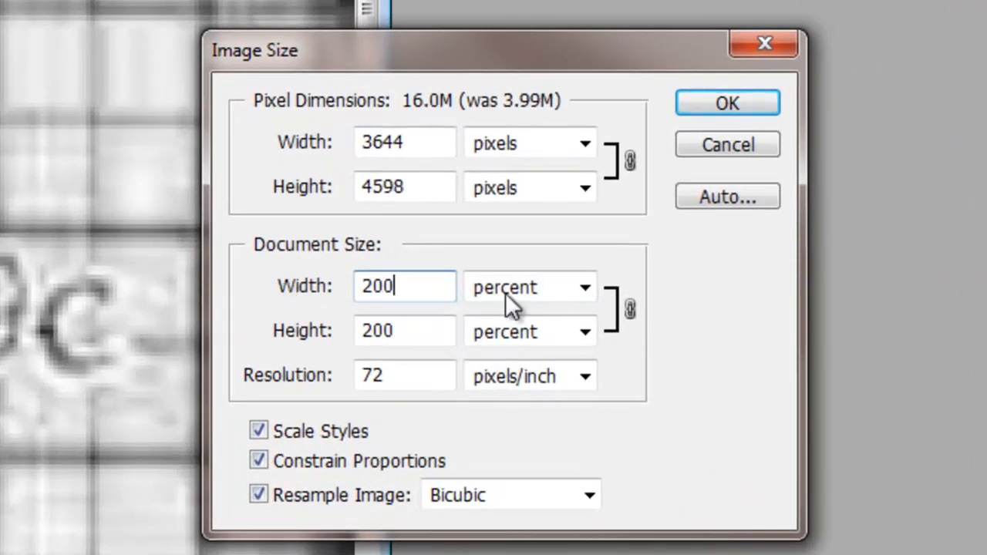
pyautogui.click(726, 101)
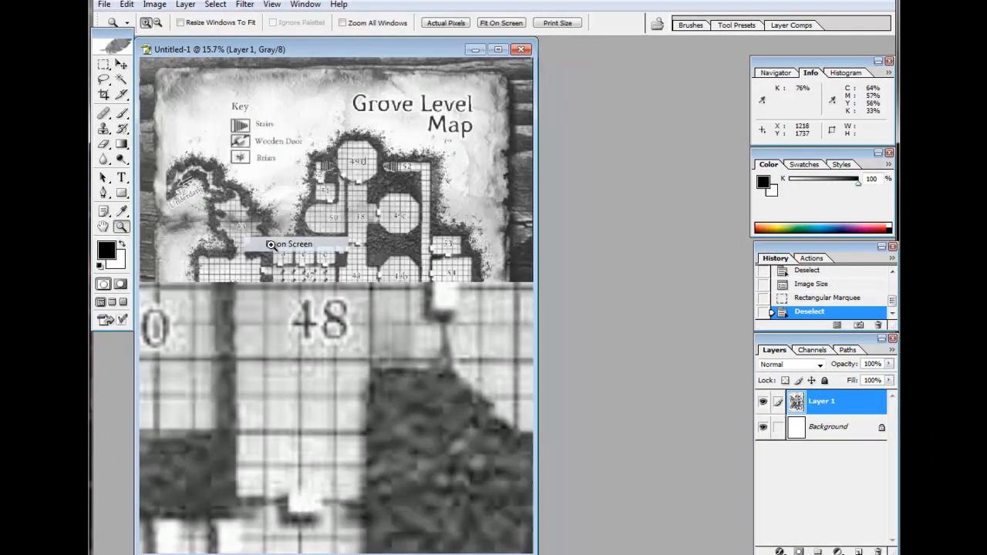
# Set a gridline every 50 pixels in preferences and show the red grid over the map
pyautogui.click(499, 22)
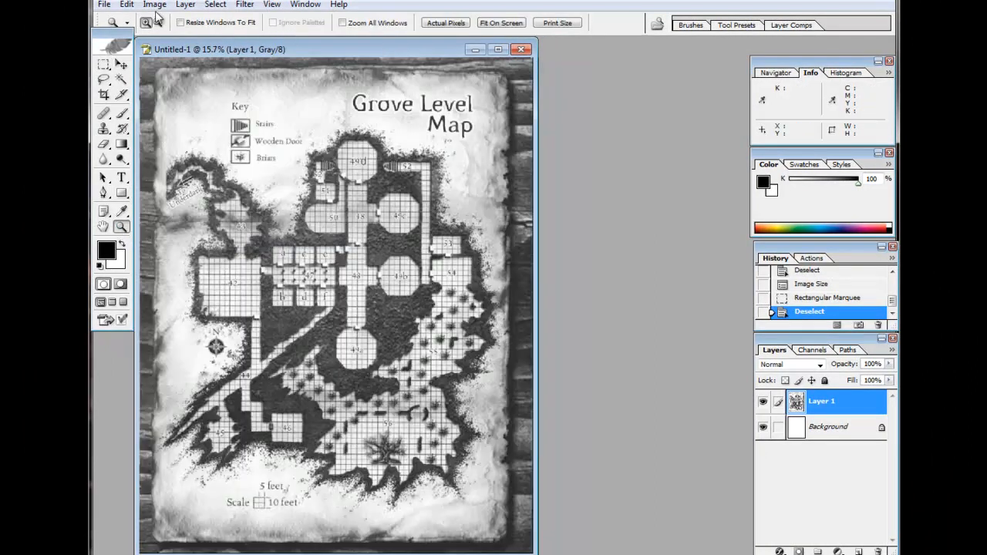
pyautogui.click(154, 5)
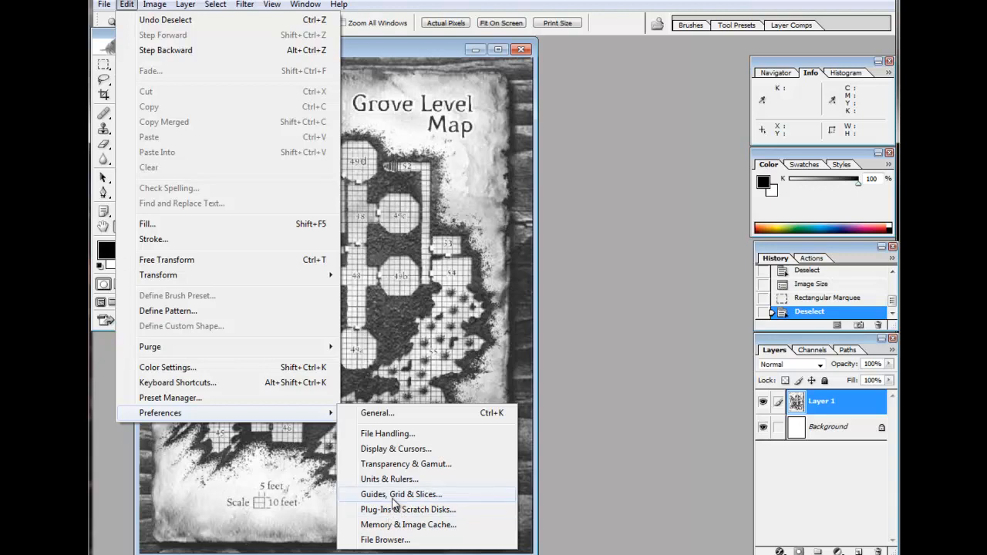
pyautogui.click(400, 493)
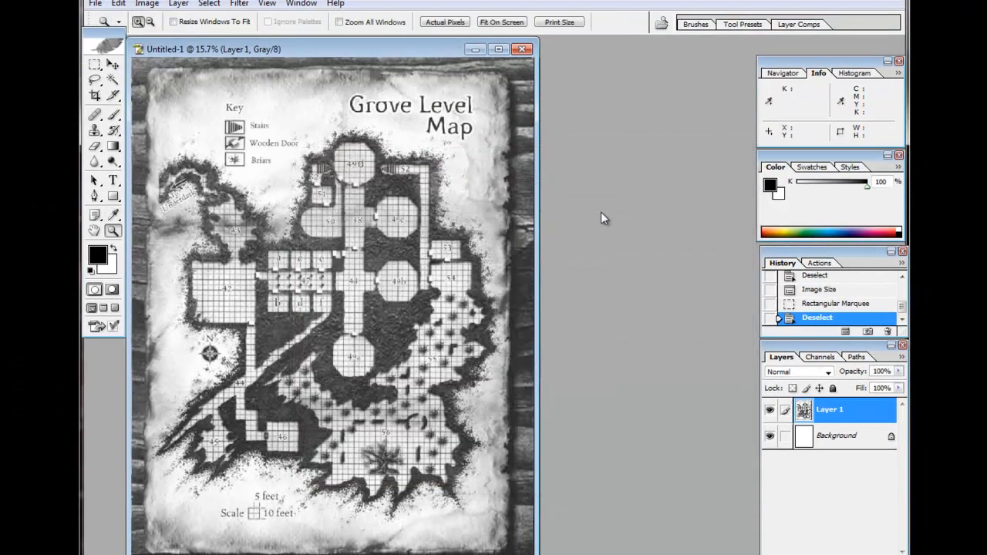
pyautogui.click(265, 3)
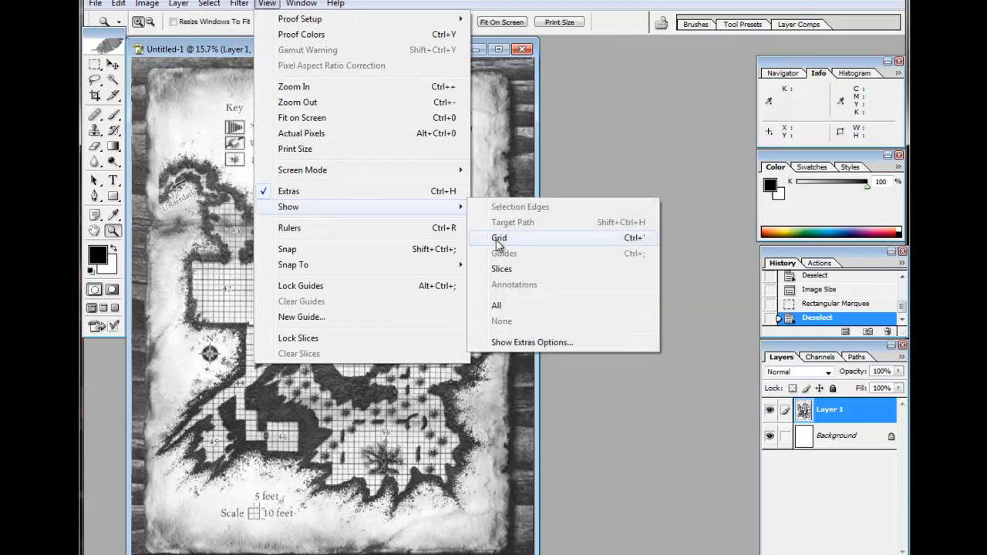
pyautogui.click(500, 237)
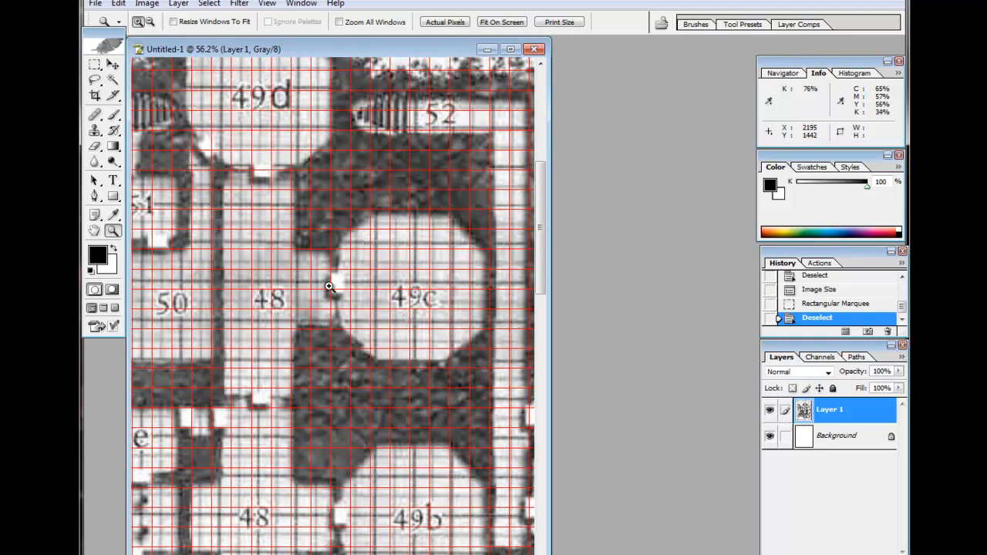
pyautogui.moveTo(327, 289)
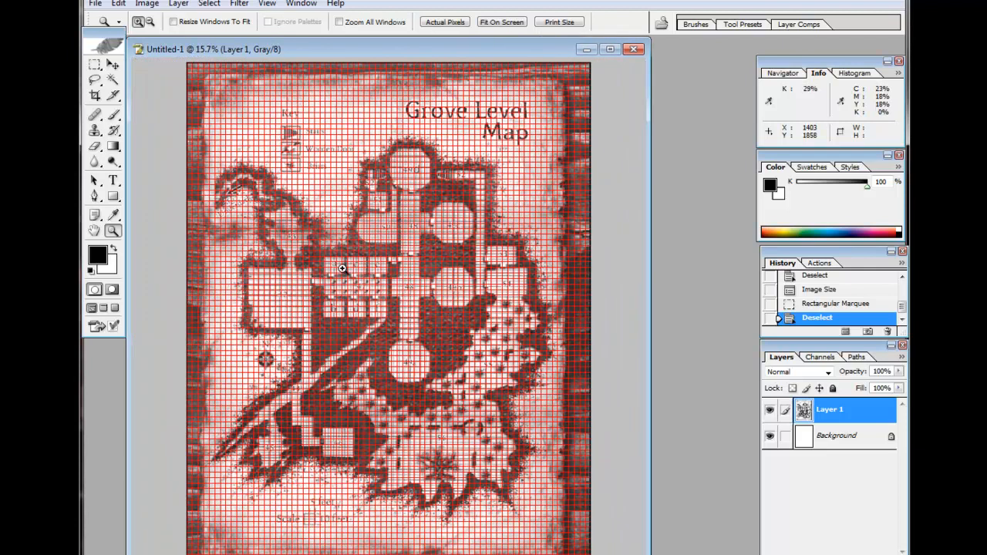
pyautogui.moveTo(256, 65)
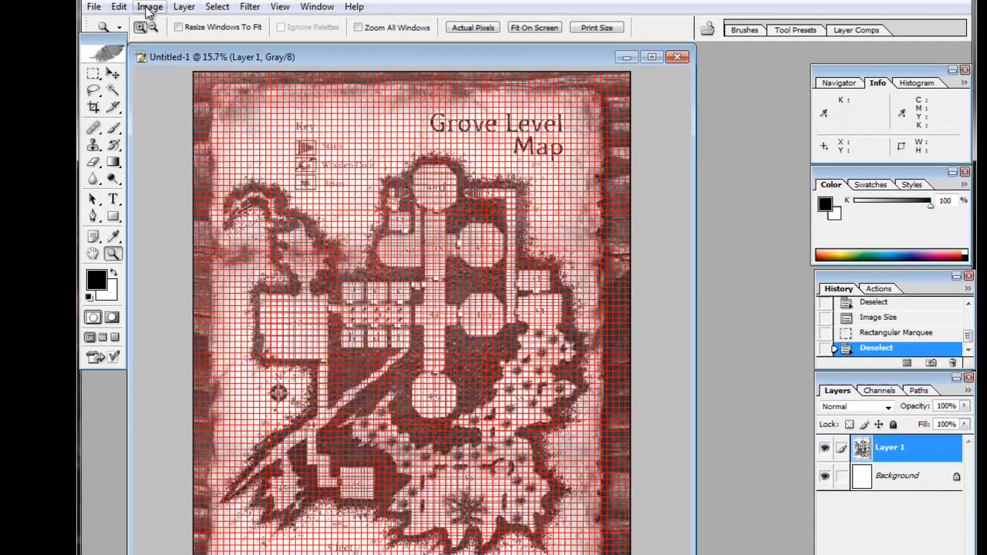
# Widen the canvas to 6000 pixels via Canvas Size and inspect the grid alignment up close
pyautogui.click(149, 6)
pyautogui.write('6000')
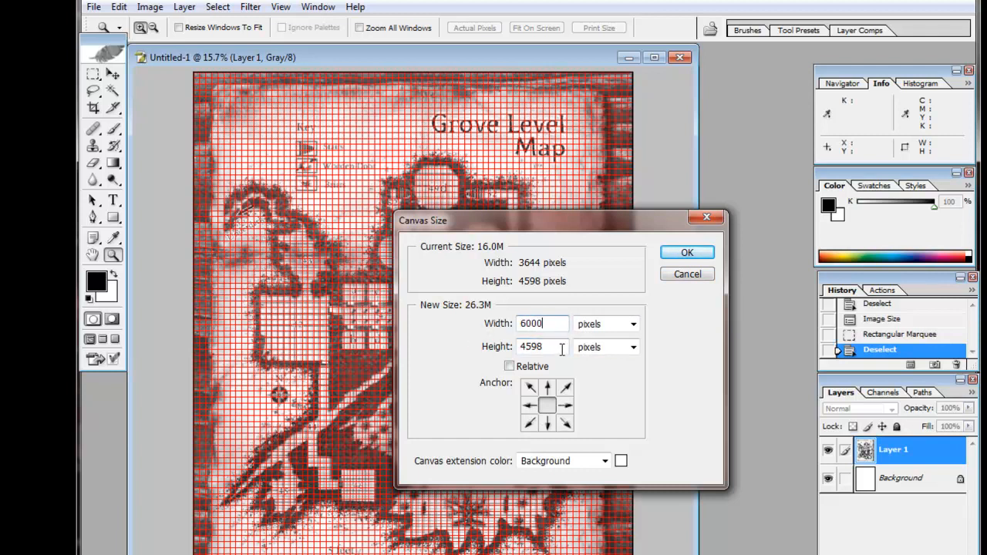
pyautogui.click(687, 253)
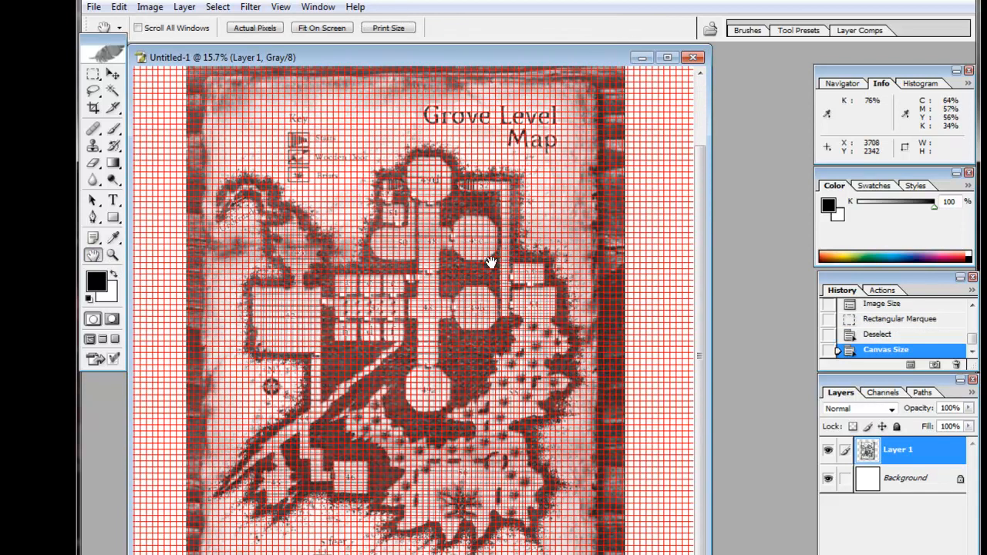
pyautogui.moveTo(243, 184)
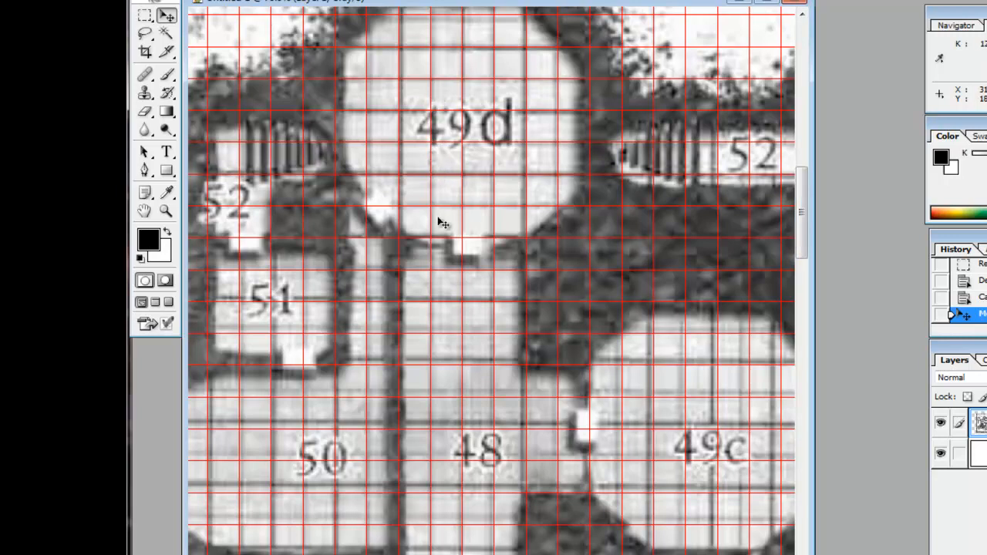
pyautogui.scroll(-3)
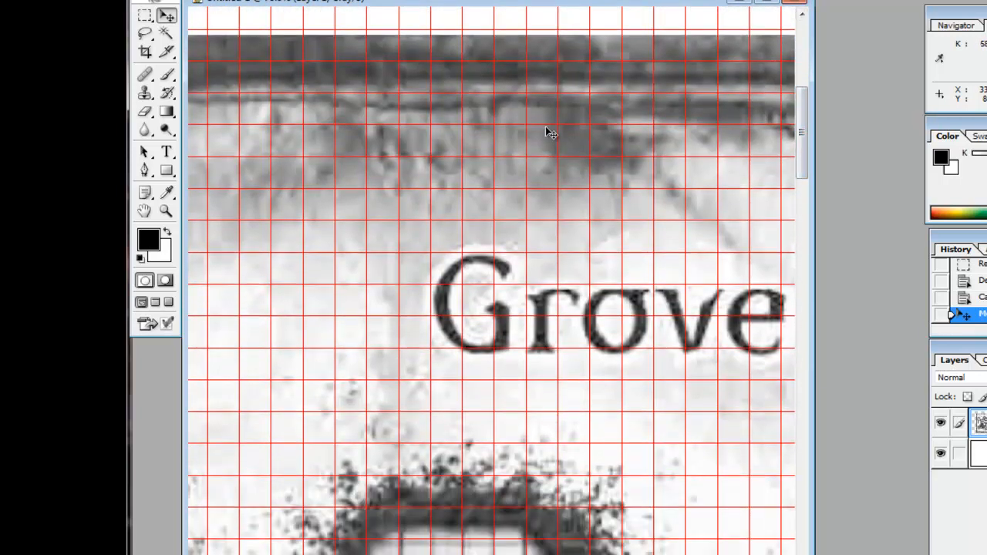
pyautogui.moveTo(777, 120)
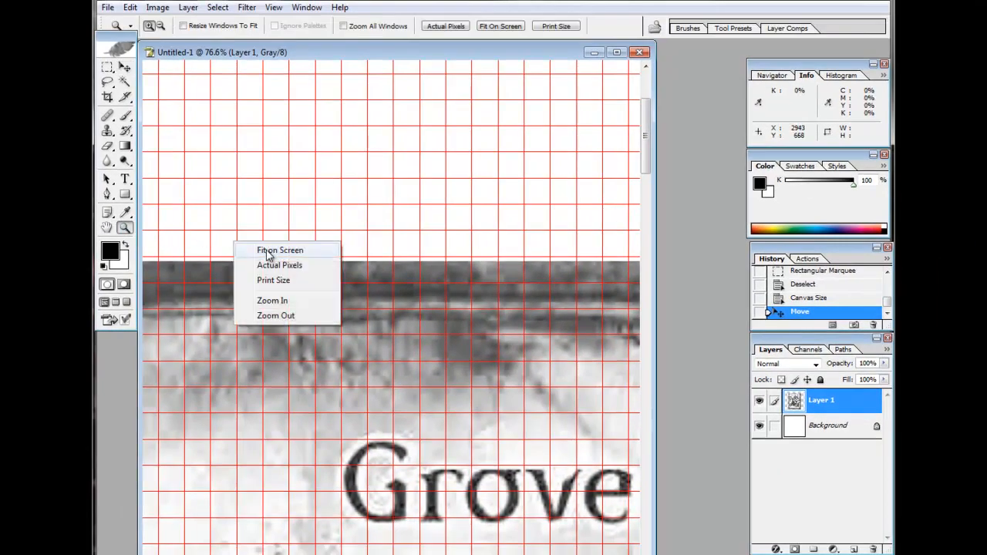
# Nudge Layer 1 with the Move tool so the floor squares near 48 sit on the grid lines
pyautogui.click(279, 249)
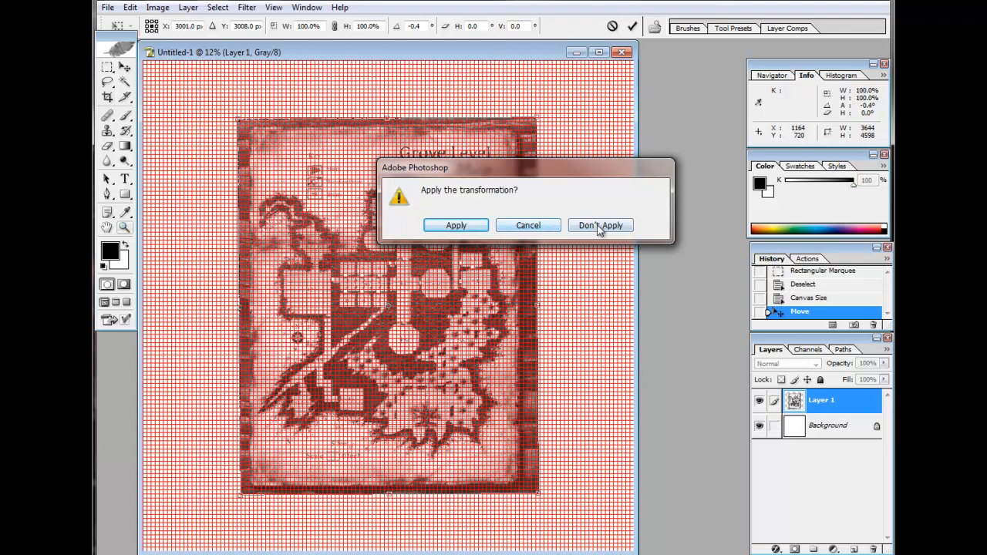
pyautogui.click(600, 225)
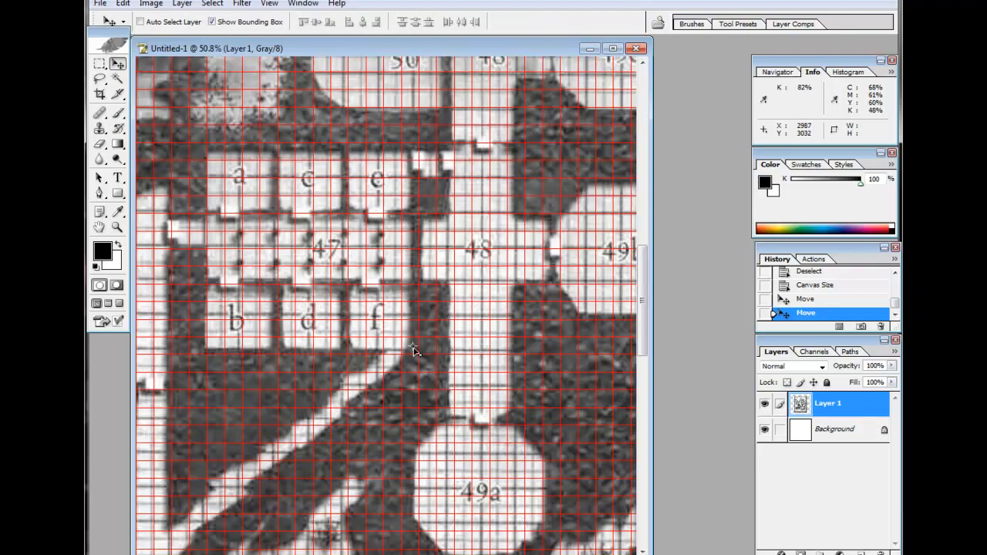
pyautogui.moveTo(413, 349); pyautogui.dragTo(416, 357)
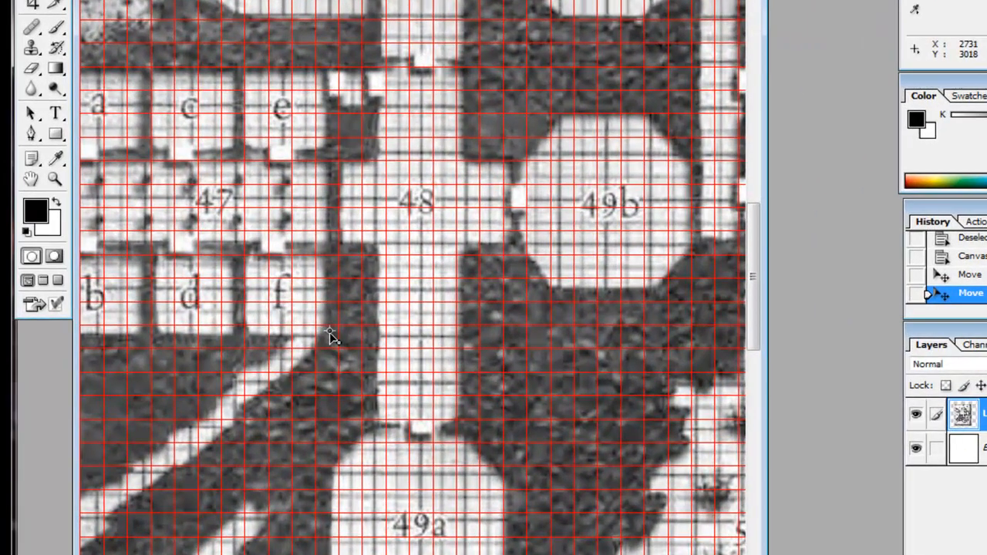
pyautogui.moveTo(440, 377)
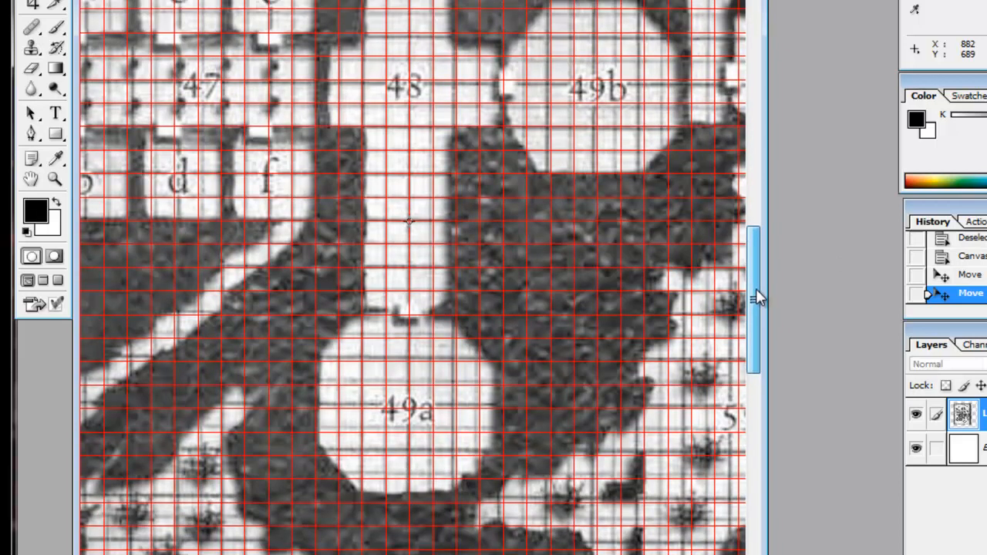
pyautogui.moveTo(754, 301); pyautogui.dragTo(748, 151)
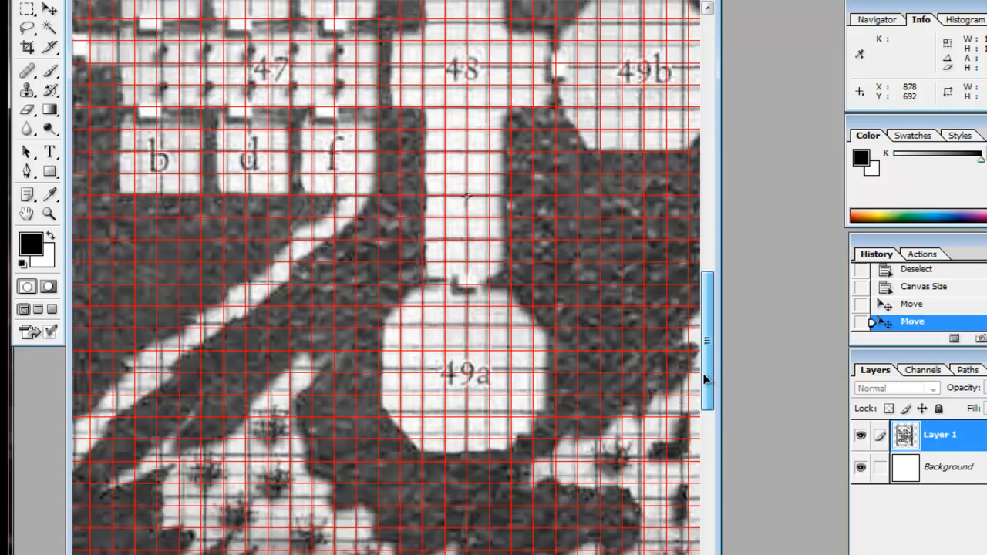
pyautogui.scroll(-3)
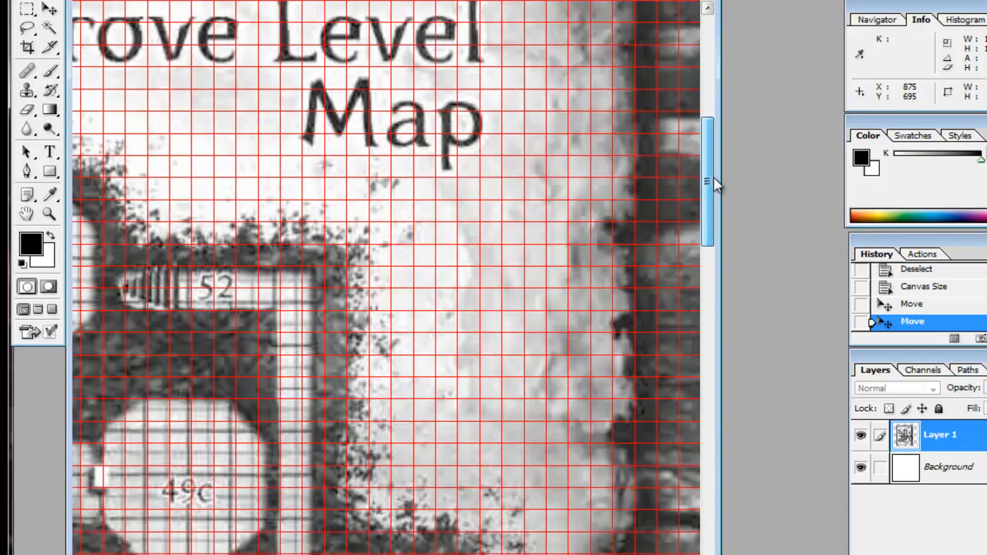
pyautogui.scroll(-3)
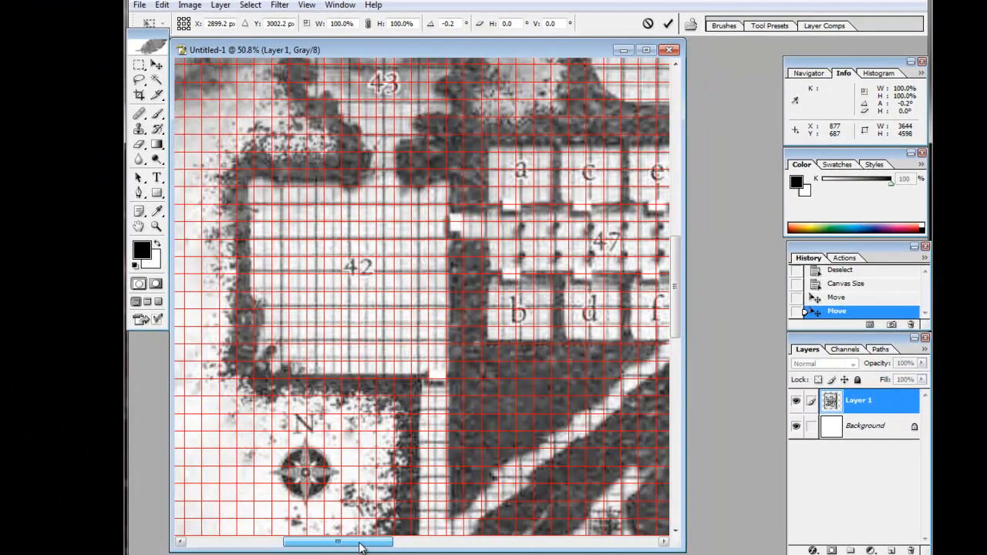
pyautogui.moveTo(339, 543); pyautogui.dragTo(475, 543)
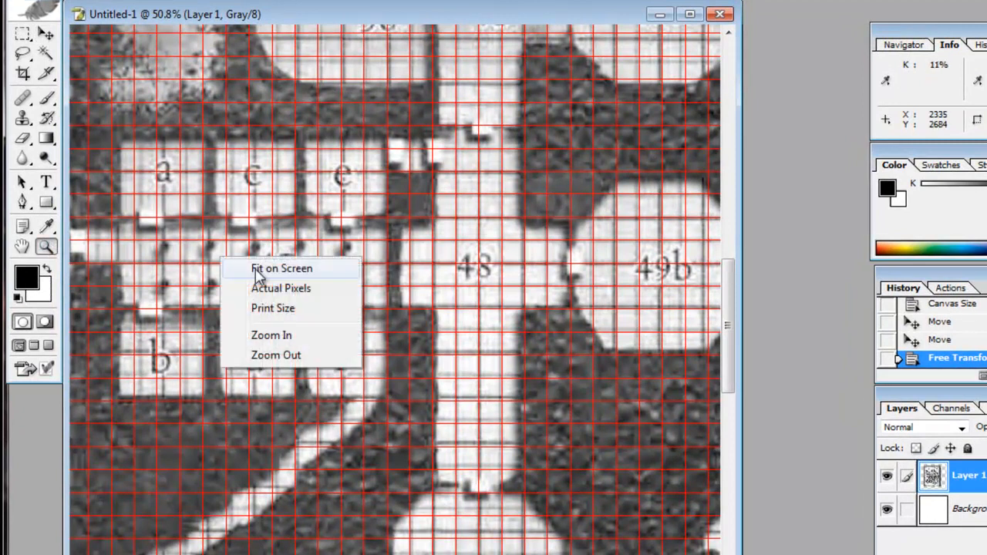
# Free-transform Layer 1 to stretch its squares onto the grid and nudge it up onto the rows
pyautogui.click(281, 268)
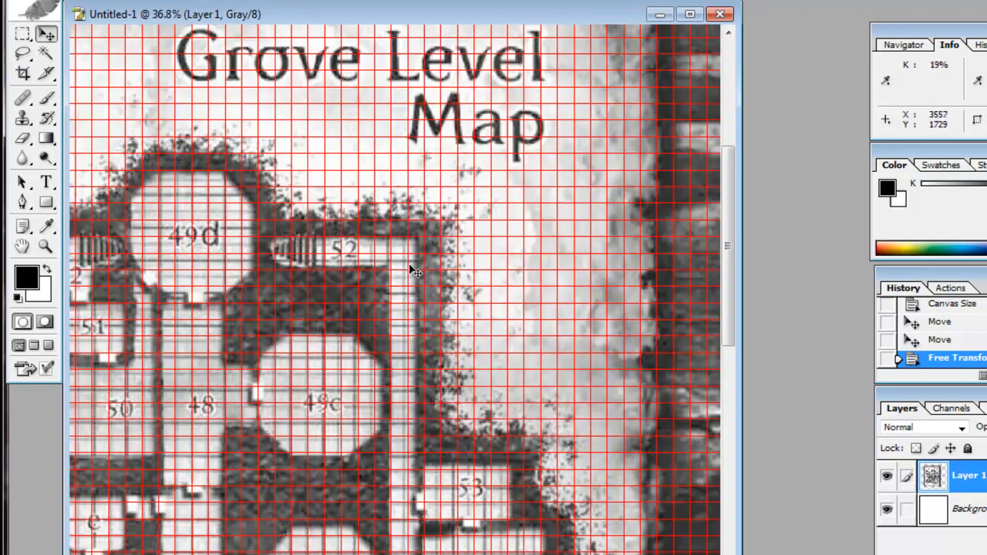
pyautogui.moveTo(416, 278); pyautogui.dragTo(408, 270)
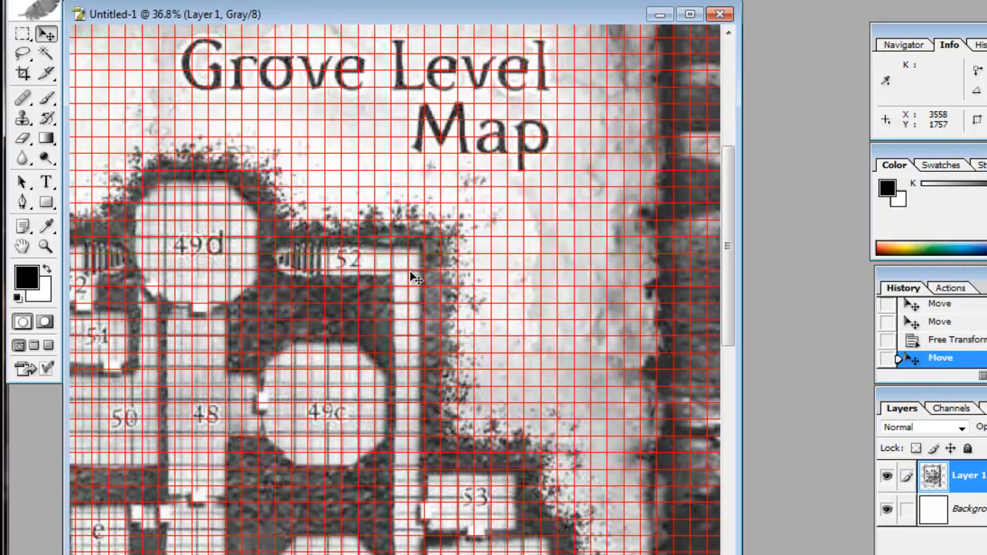
pyautogui.moveTo(386, 274)
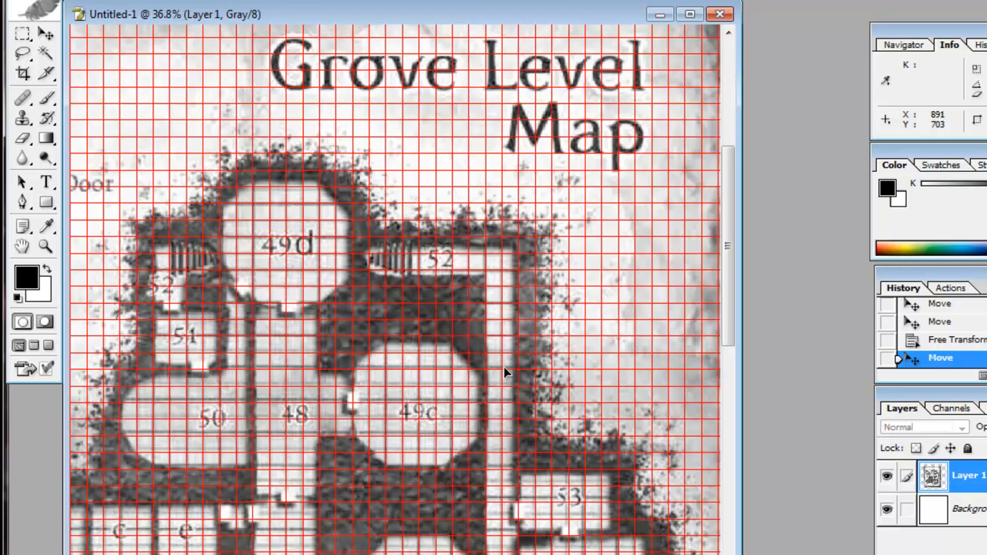
pyautogui.moveTo(499, 398)
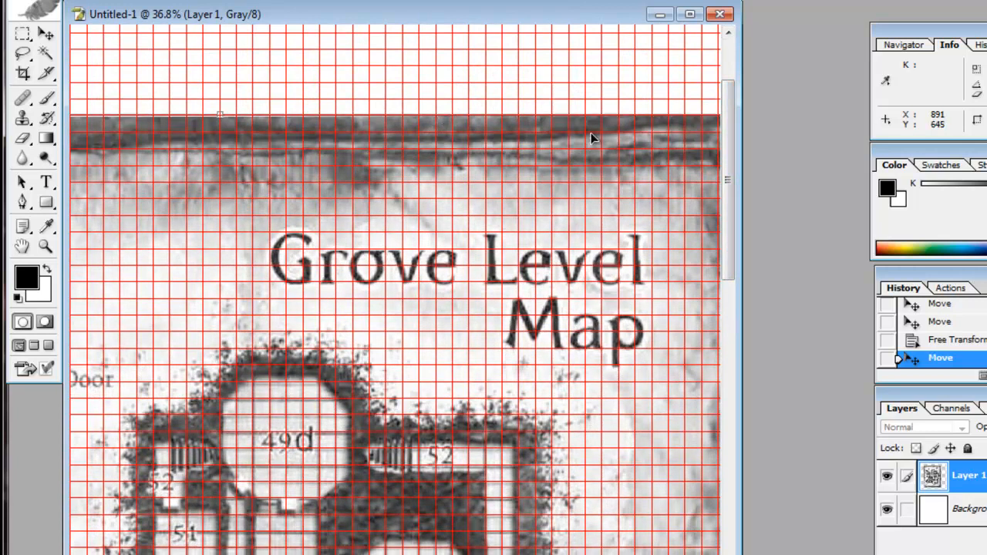
pyautogui.scroll(-3)
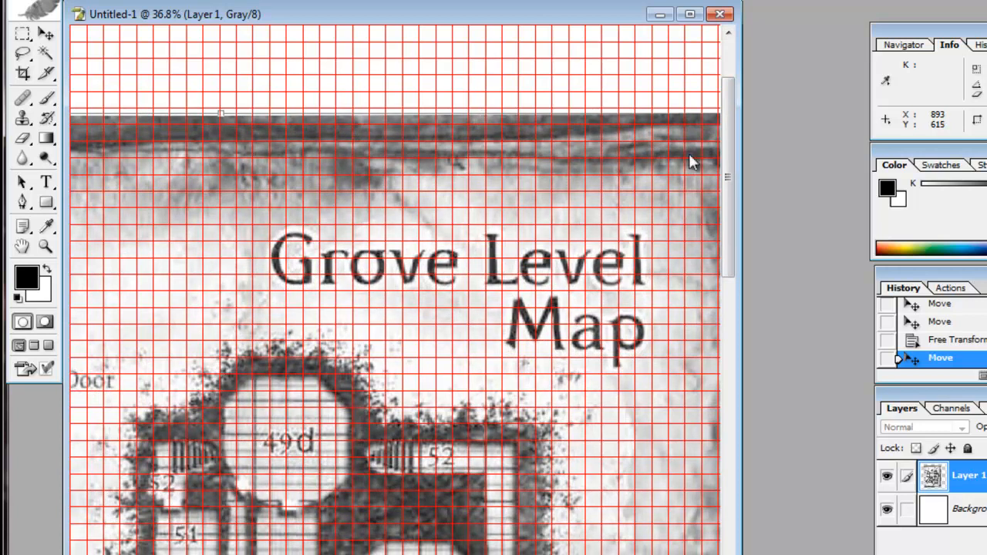
pyautogui.scroll(-3)
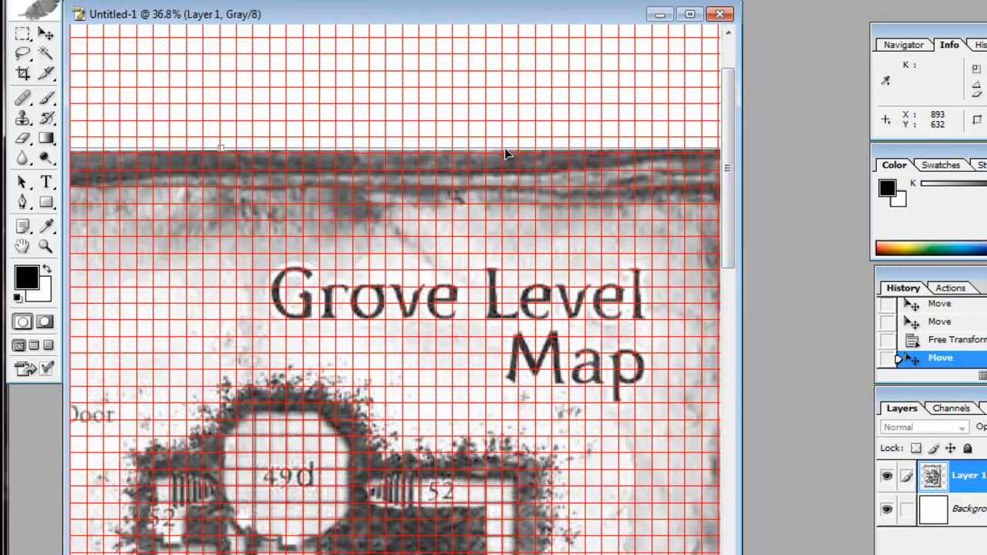
pyautogui.moveTo(507, 154); pyautogui.dragTo(509, 138)
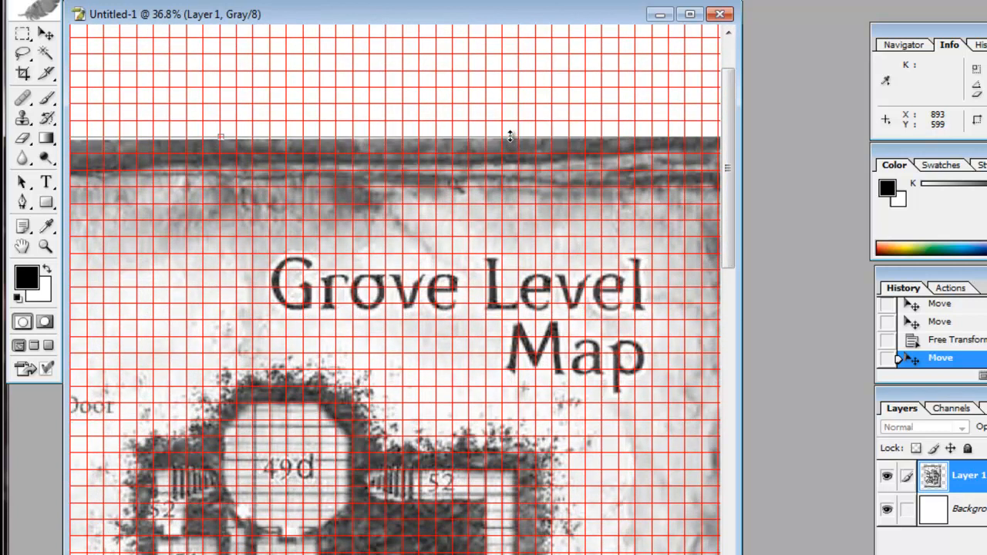
# Check and nudge the alignment down through squares 55, 56 and 42–46 to the bottom edge
pyautogui.scroll(-3)
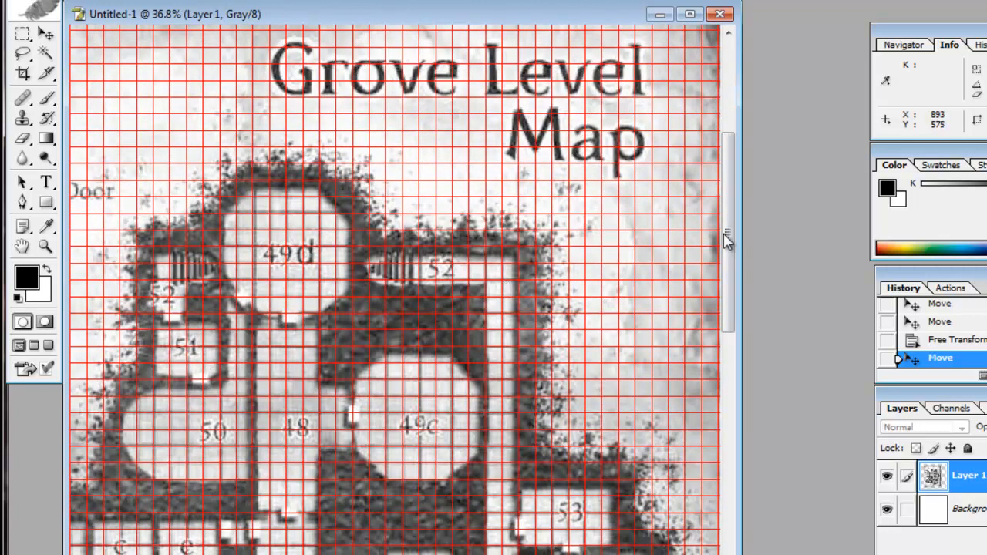
pyautogui.scroll(-3)
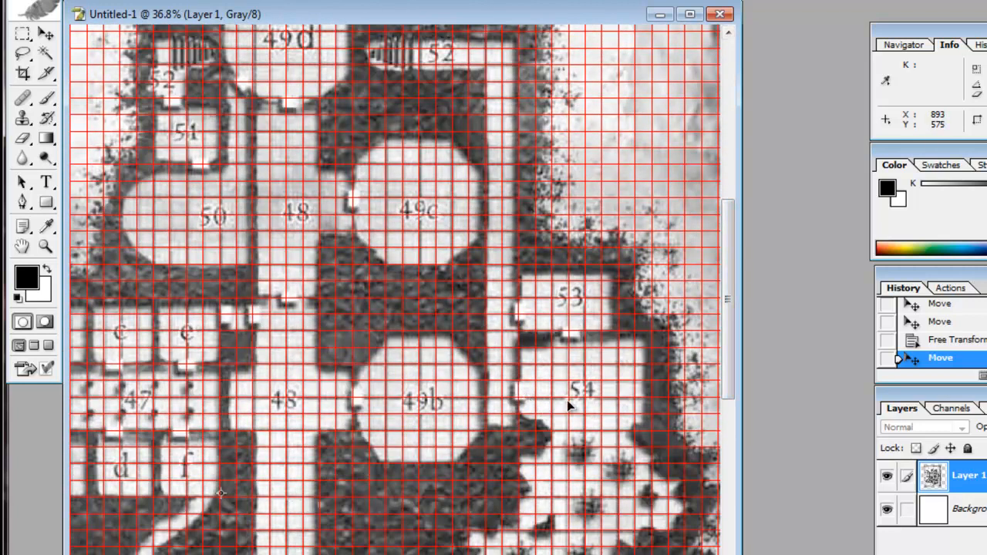
pyautogui.moveTo(727, 216); pyautogui.dragTo(728, 393)
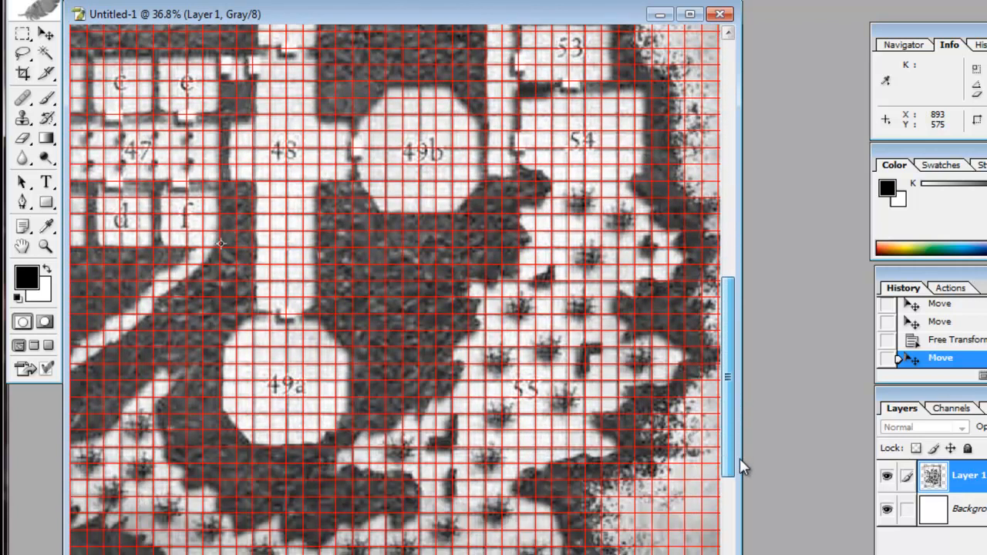
pyautogui.scroll(-3)
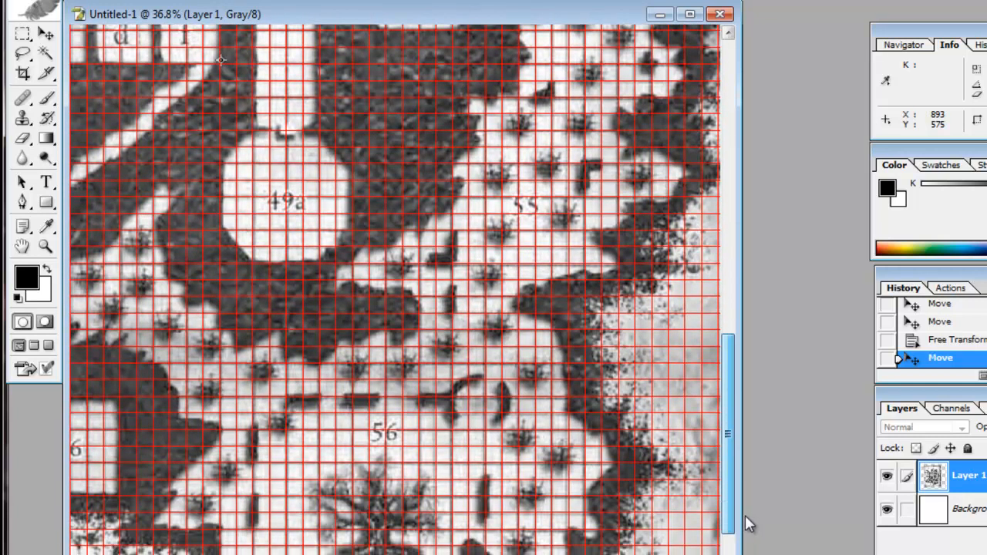
pyautogui.scroll(-3)
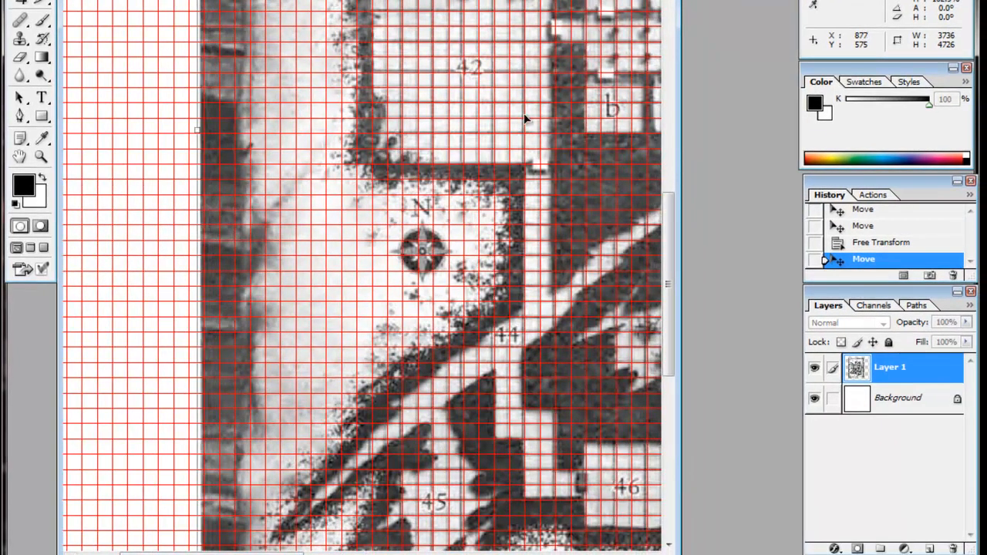
pyautogui.moveTo(524, 120); pyautogui.dragTo(536, 118)
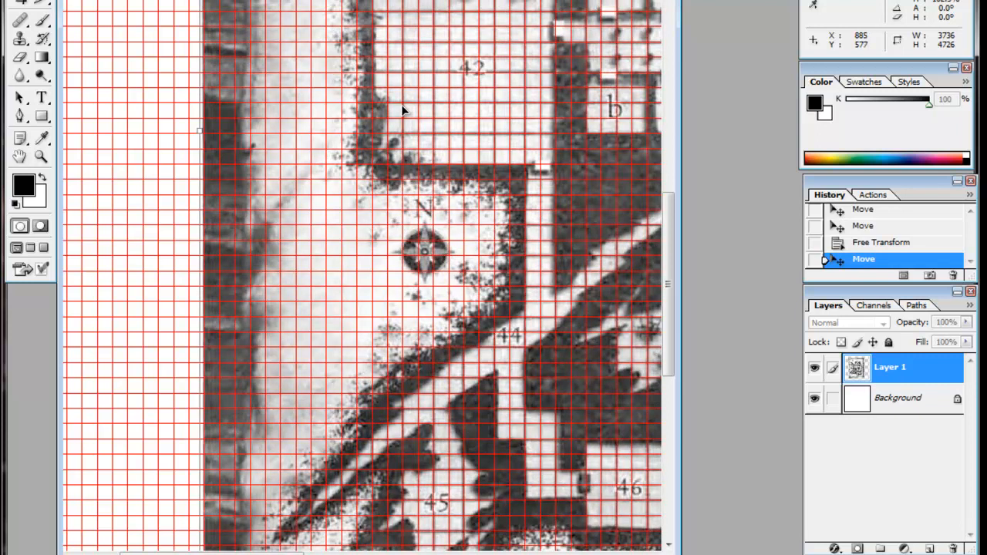
pyautogui.moveTo(488, 492)
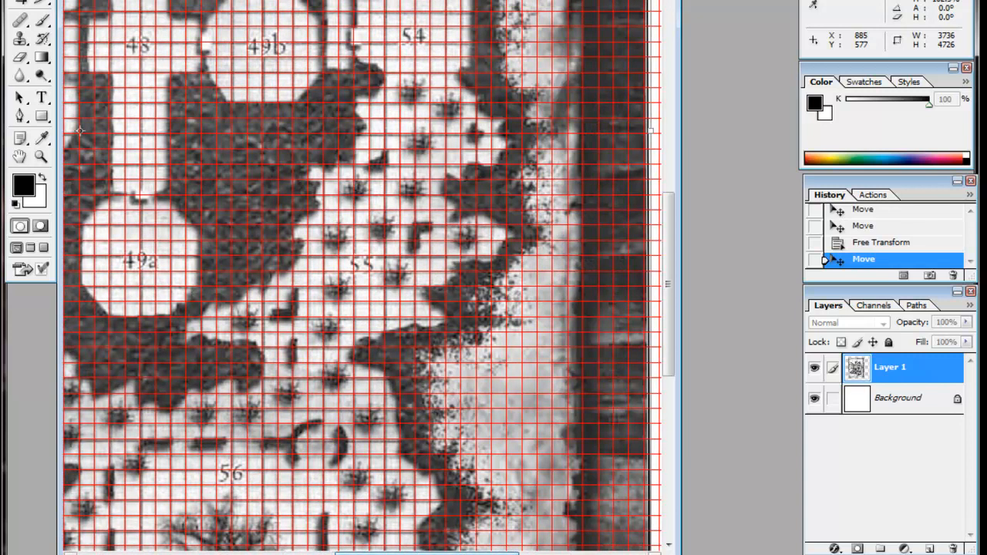
pyautogui.scroll(-3)
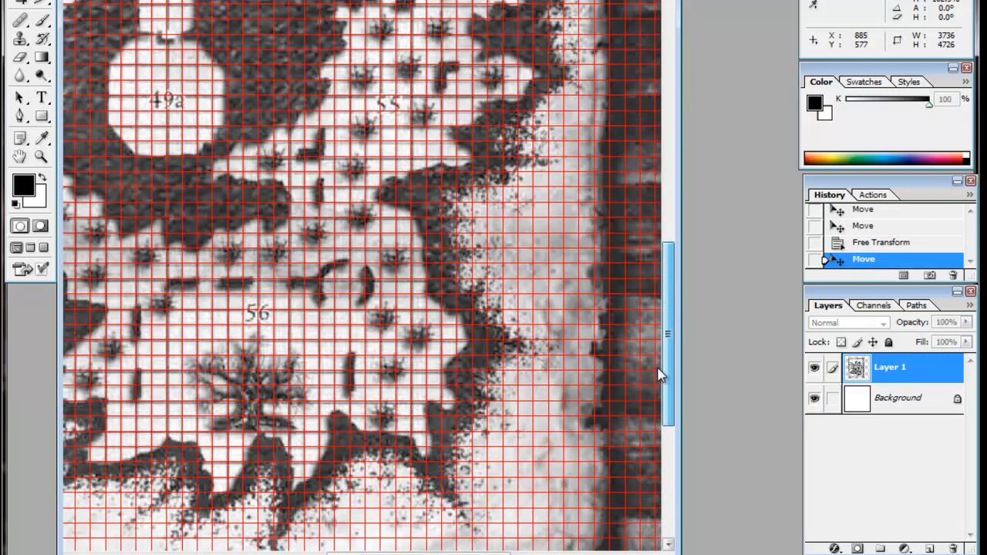
pyautogui.scroll(-3)
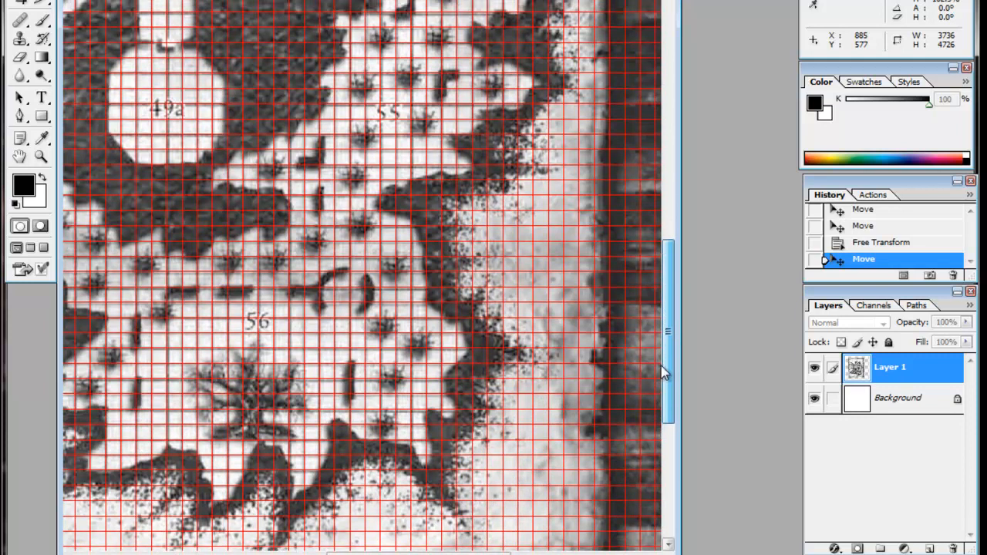
pyautogui.scroll(-3)
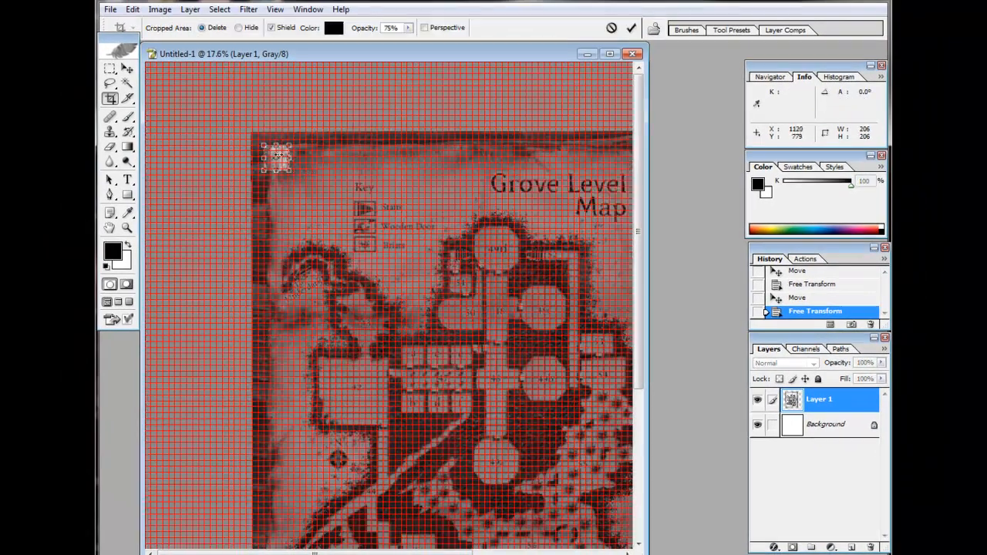
# Fit the canvas, then stretch the Grove Level map layer so its squares match the red 50-px grid
pyautogui.click(630, 27)
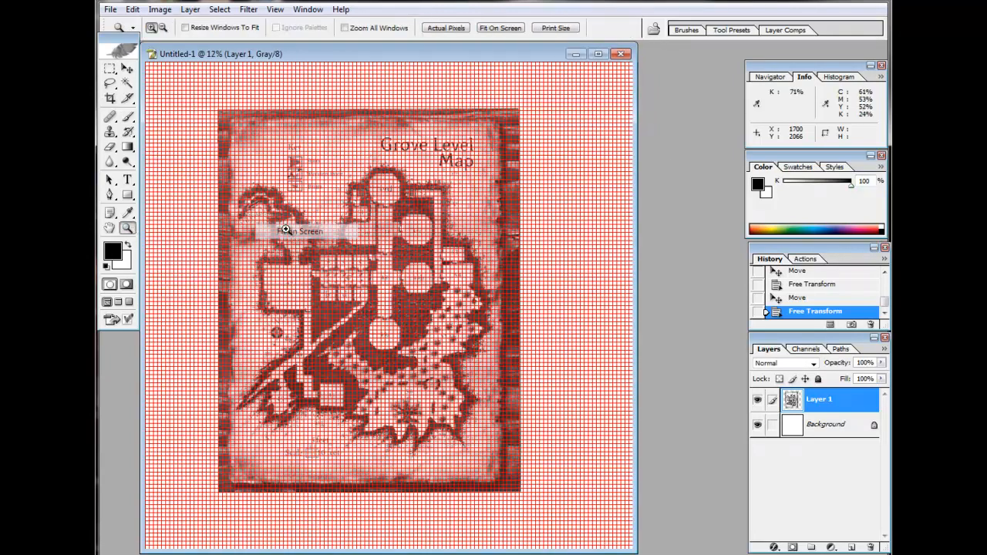
pyautogui.click(109, 98)
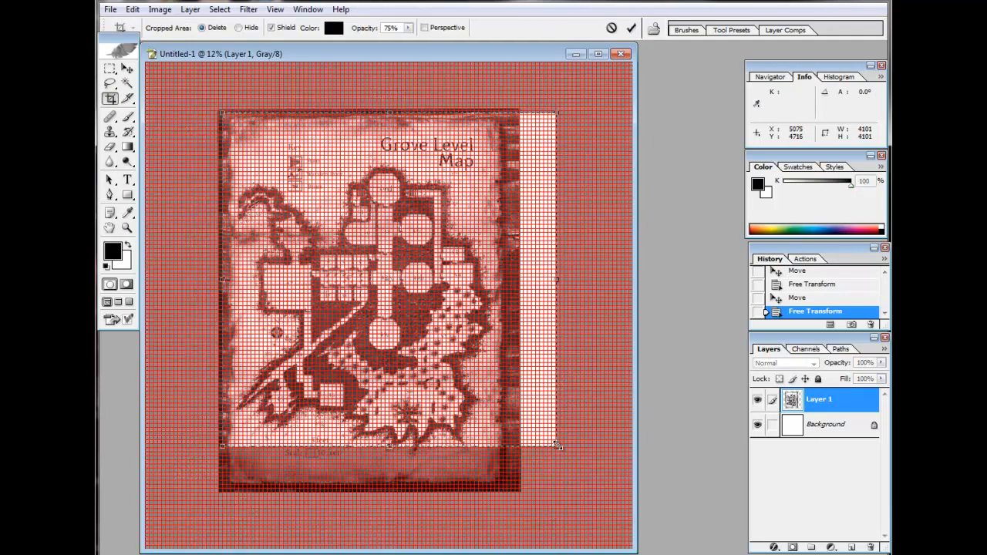
pyautogui.moveTo(555, 444); pyautogui.dragTo(528, 486)
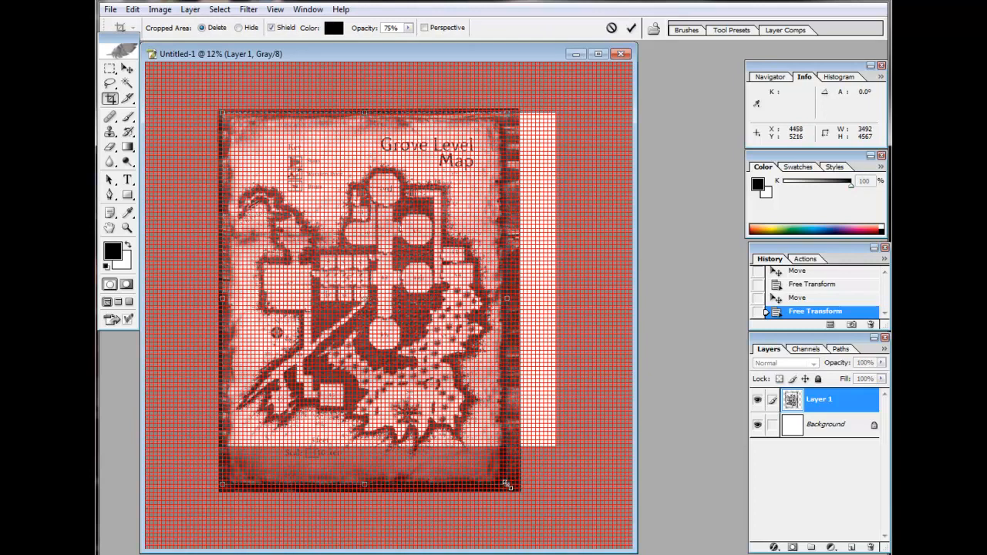
pyautogui.moveTo(507, 486); pyautogui.dragTo(500, 484)
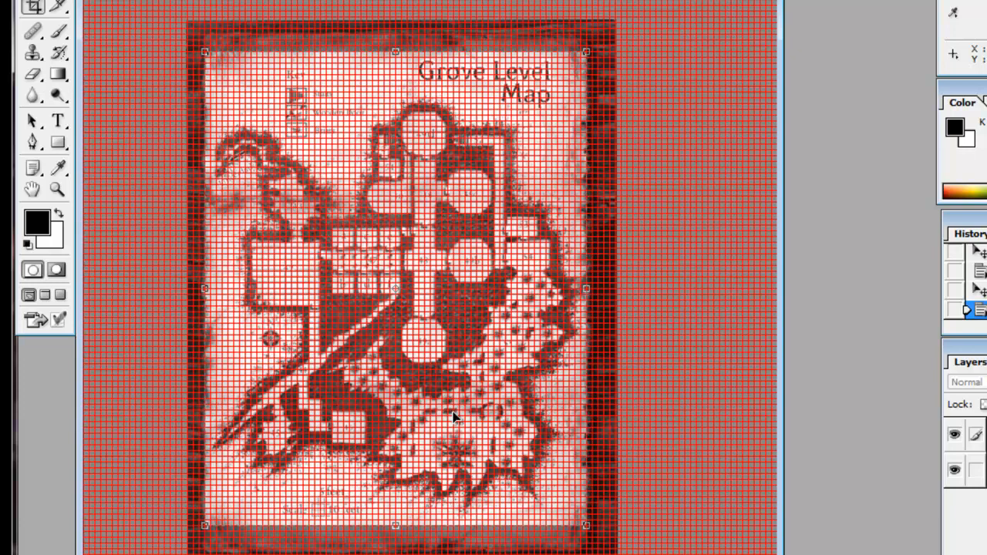
pyautogui.moveTo(552, 135)
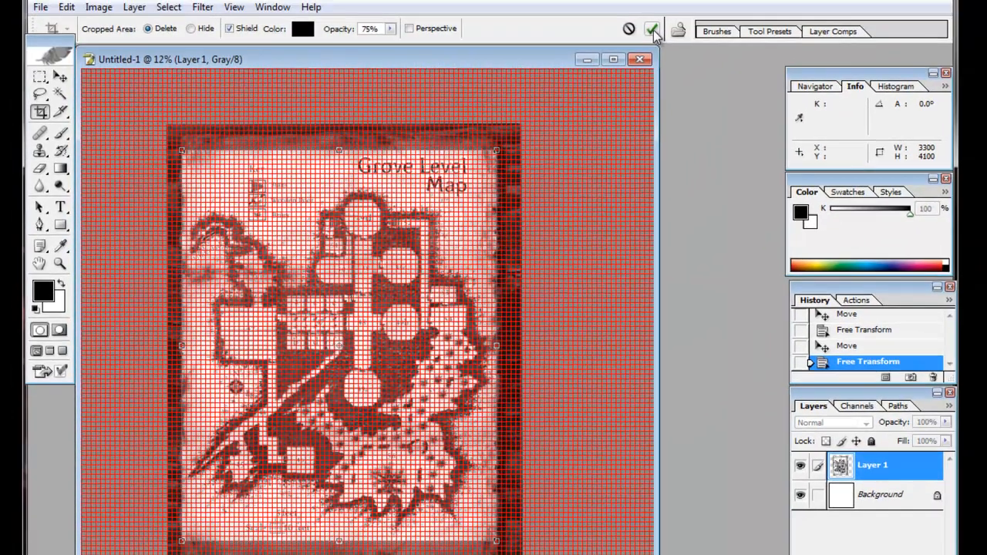
# Commit the crop of the aligned map and hide the grid overlay via View > Extras
pyautogui.click(650, 27)
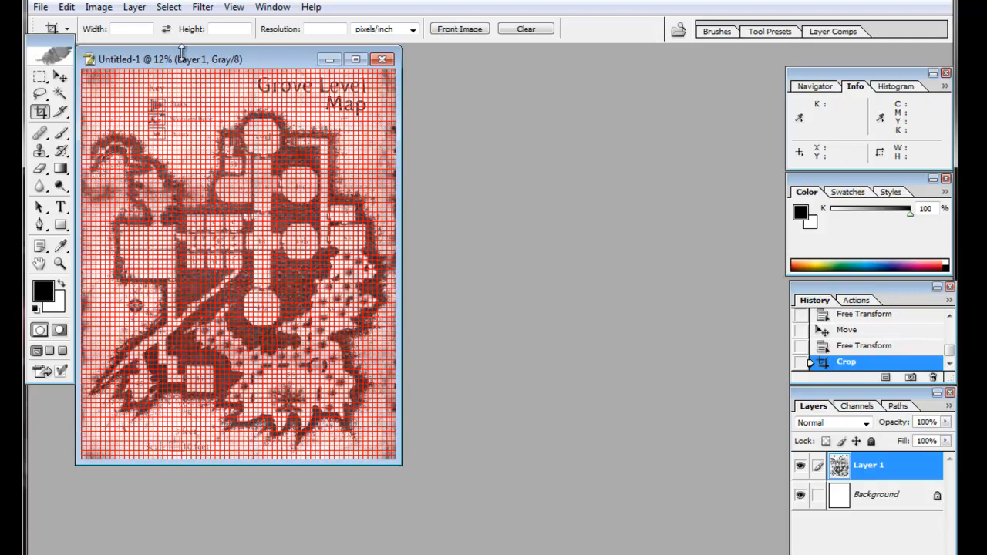
pyautogui.click(235, 6)
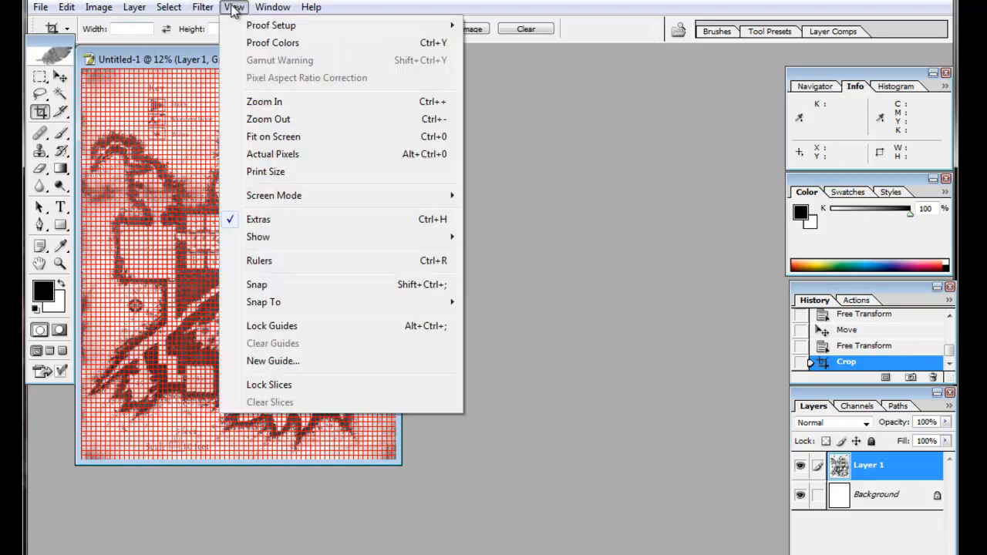
pyautogui.moveTo(259, 237)
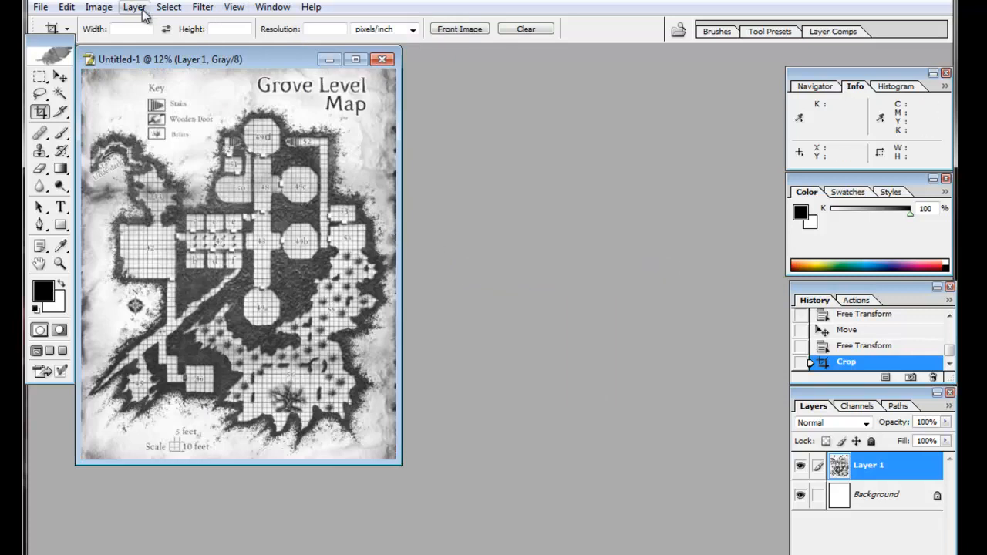
pyautogui.click(99, 6)
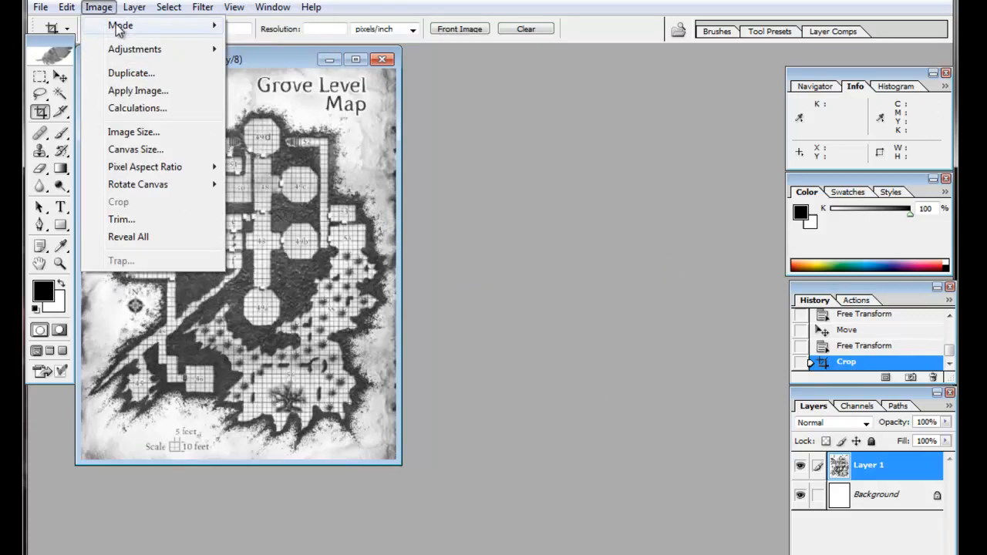
pyautogui.moveTo(121, 25)
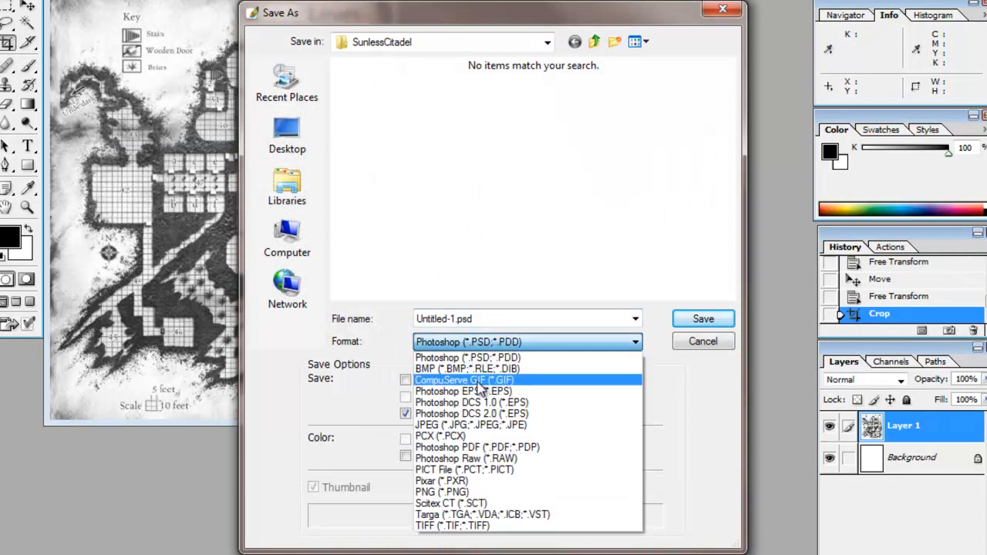
# Save the map as a JPEG named GroveLevelMap50px with the default quality settings
pyautogui.click(459, 425)
pyautogui.write('GroveLevelMap50px.jpg')
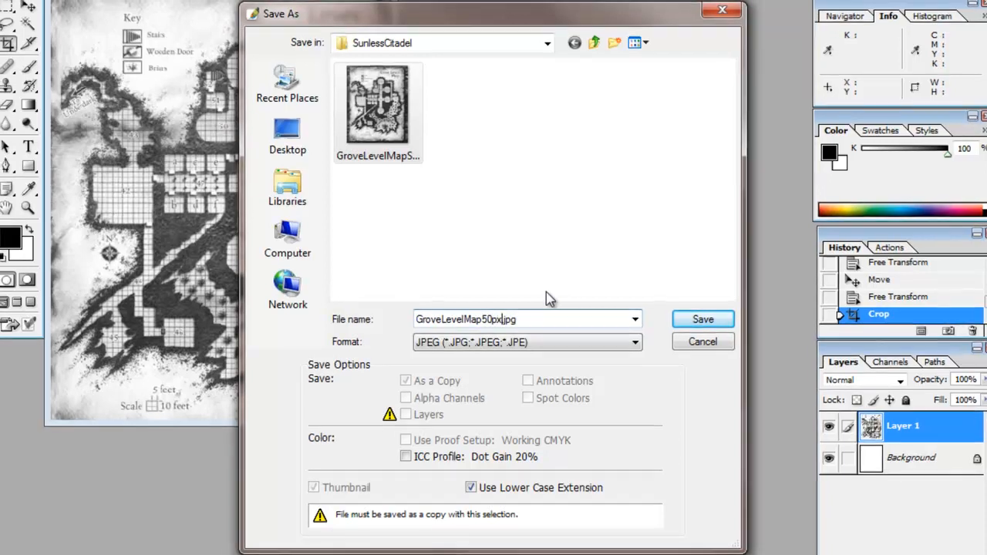
pyautogui.click(702, 319)
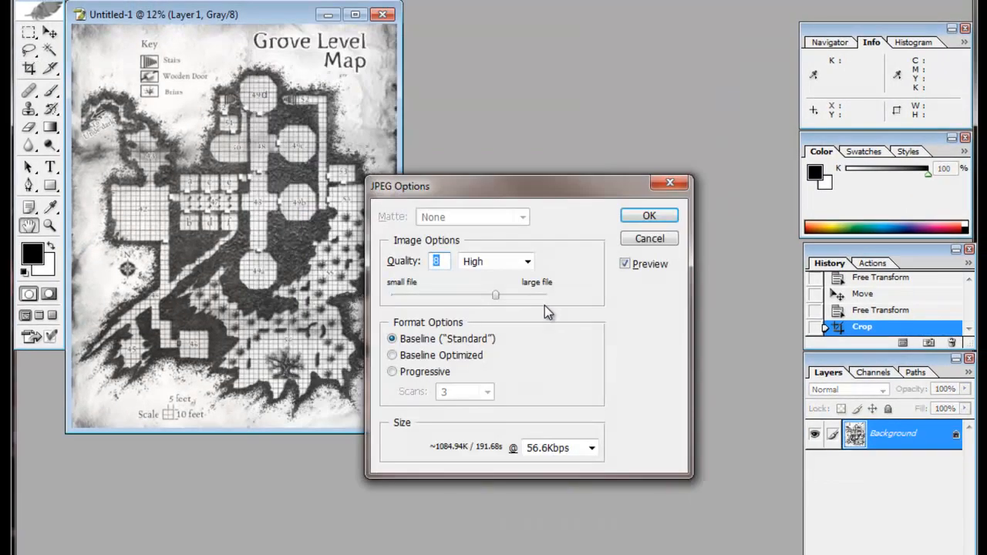
pyautogui.click(647, 216)
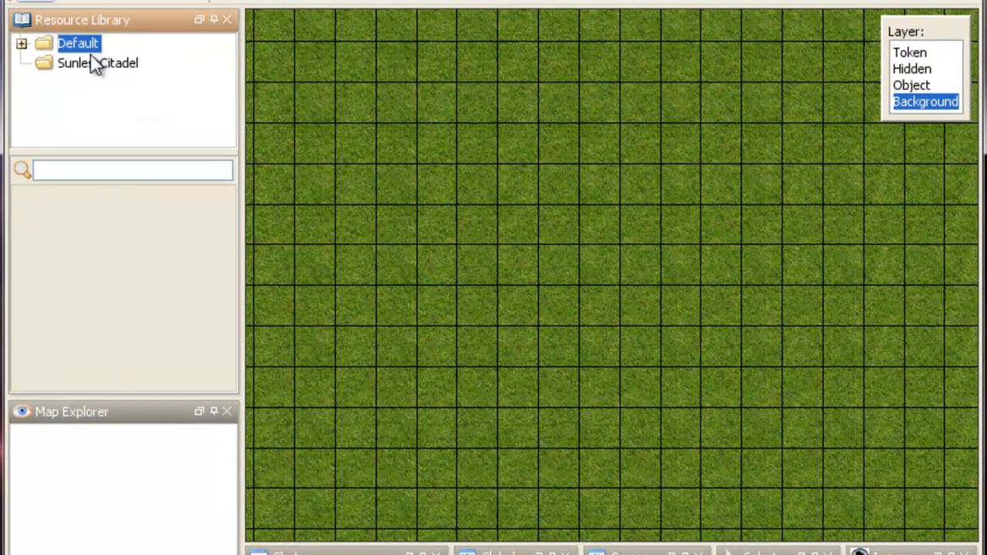
# Browse the SunlessCitadel library folder and select the Grove Level map thumbnails
pyautogui.click(97, 64)
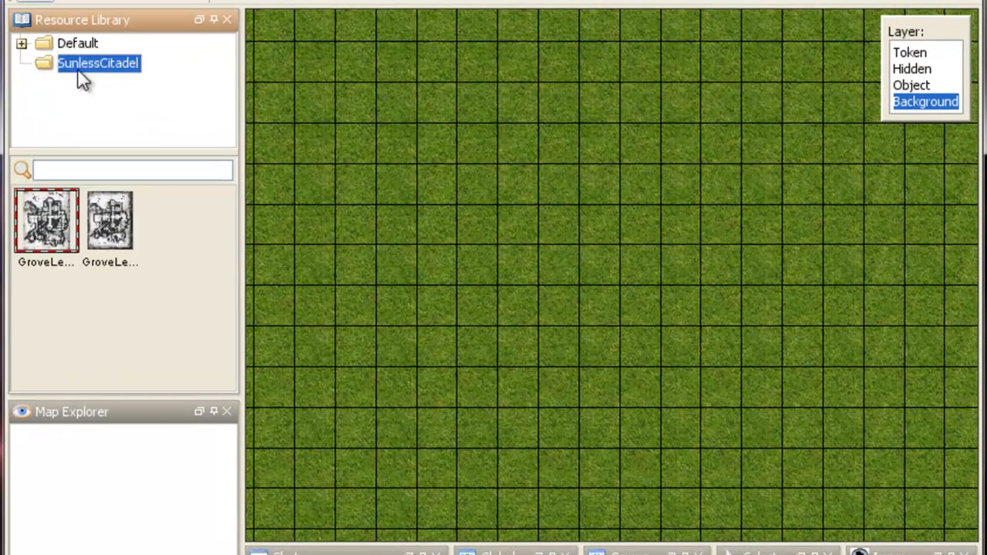
pyautogui.click(111, 222)
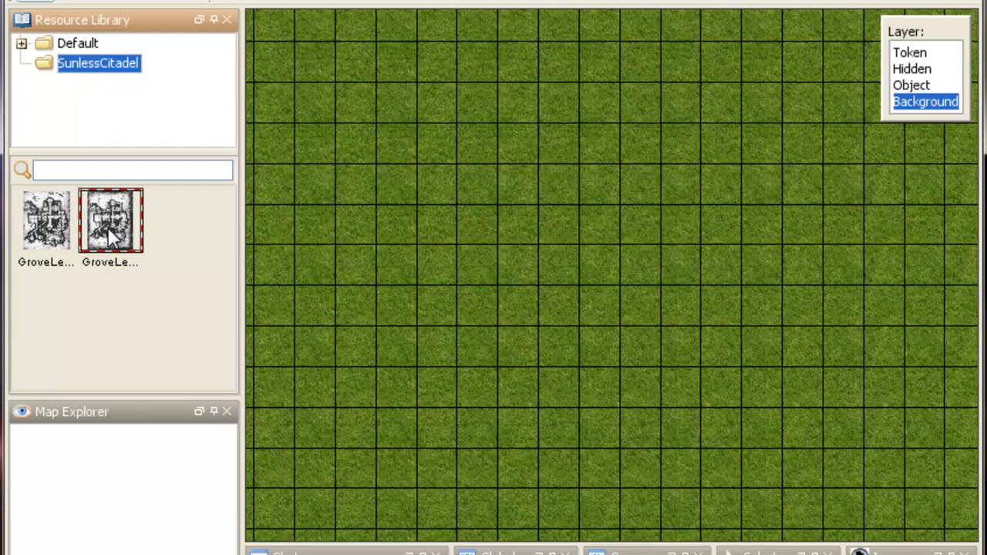
pyautogui.moveTo(47, 234)
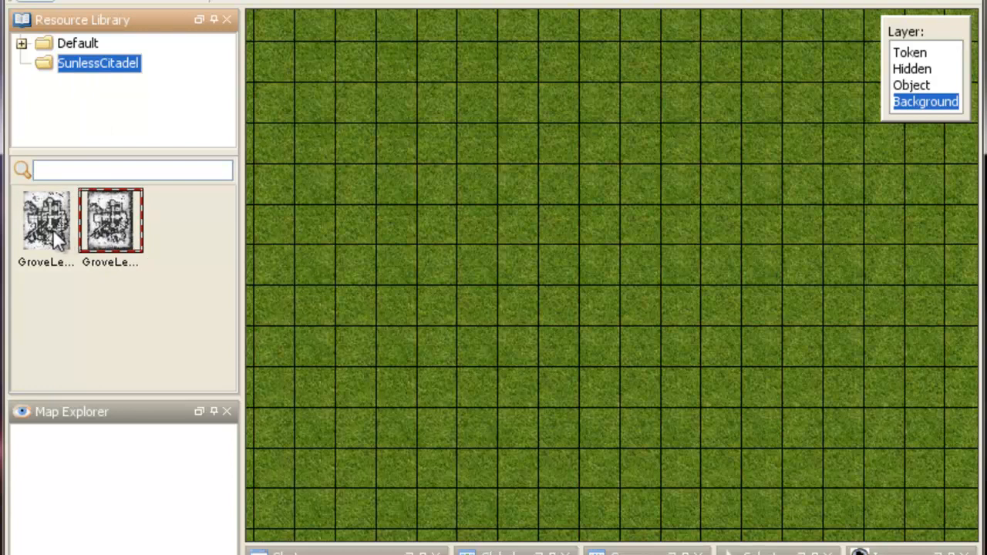
pyautogui.click(45, 222)
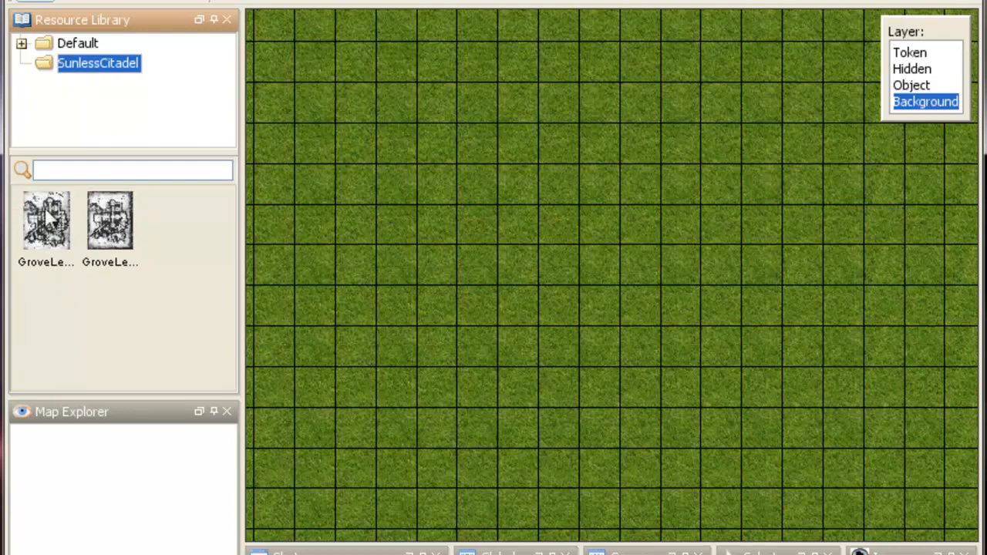
pyautogui.click(46, 222)
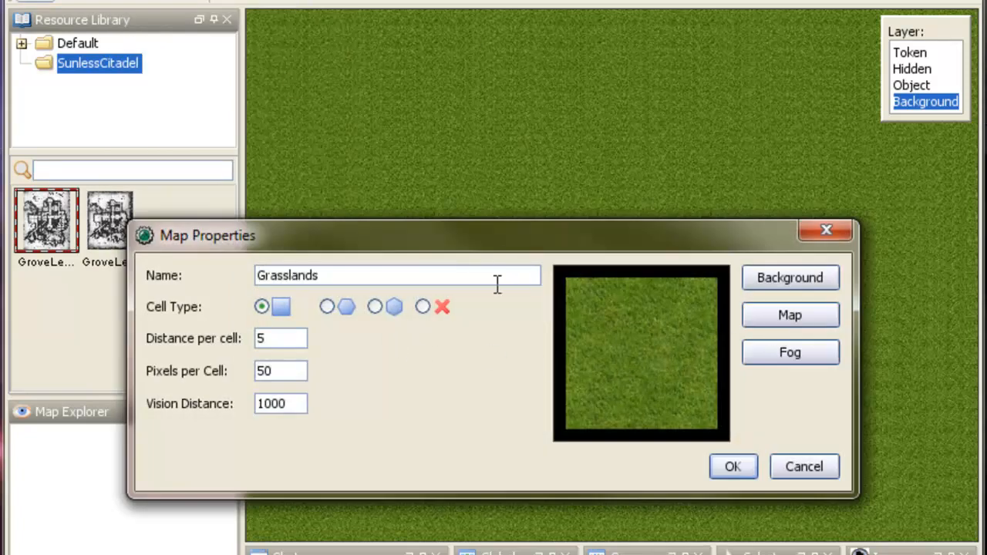
# Name the map 'Grove' and choose the GroveLevelMap50px image as its map
pyautogui.write('G')
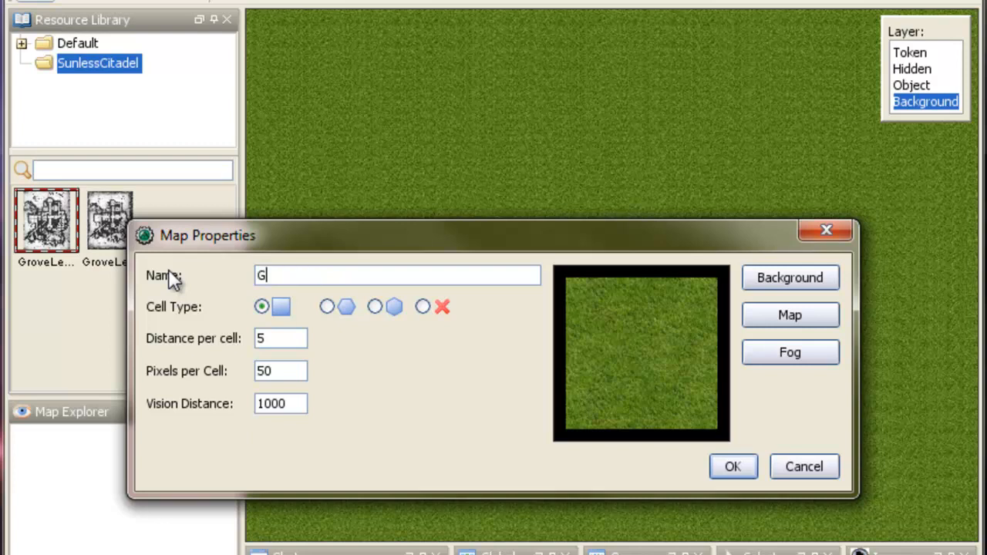
pyautogui.write('rove')
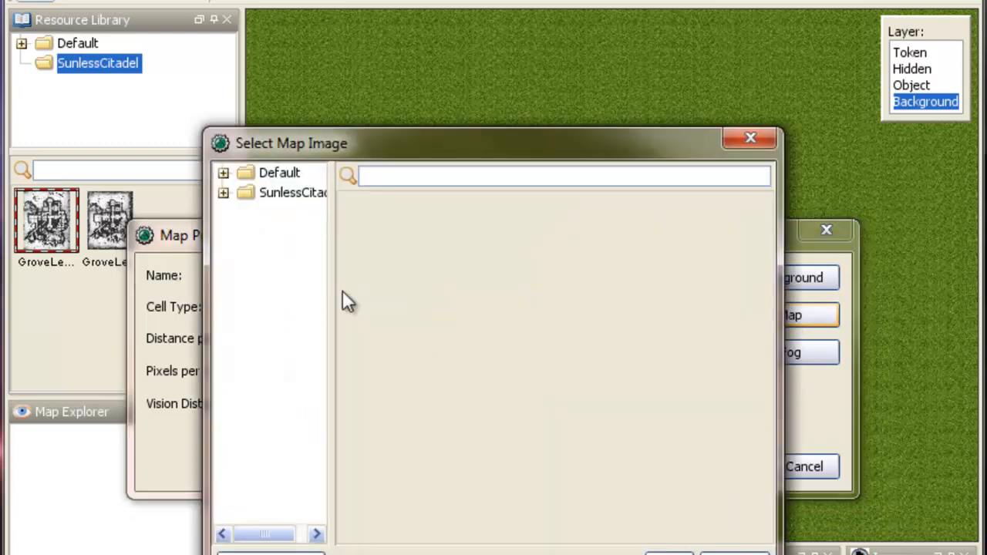
pyautogui.click(293, 193)
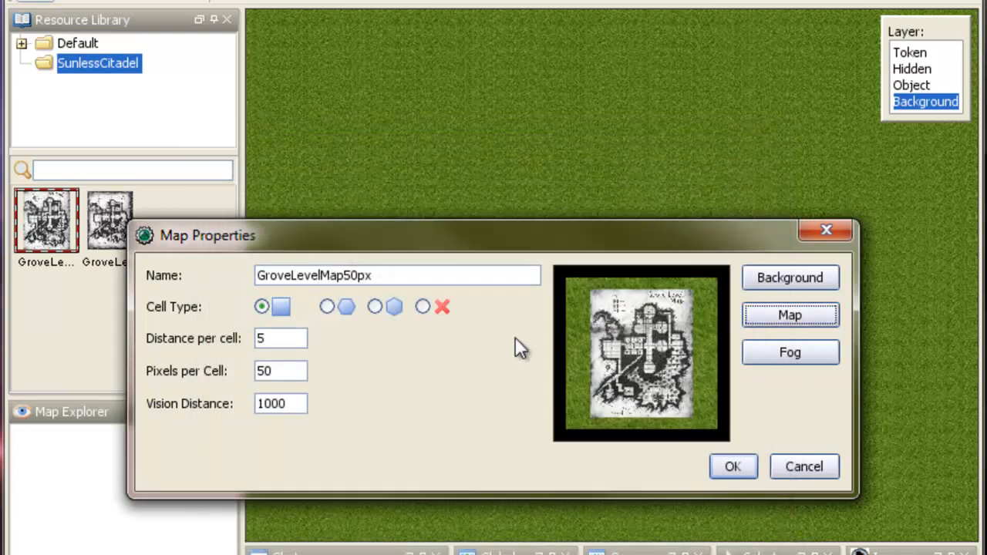
# Give the map a dark background colour and confirm the new 50-px-per-cell map
pyautogui.click(789, 278)
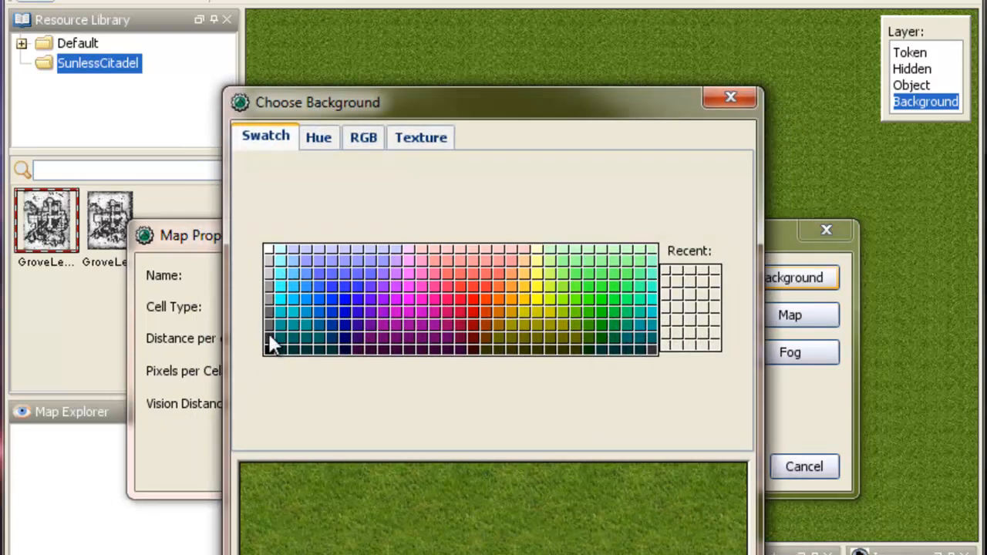
pyautogui.click(729, 96)
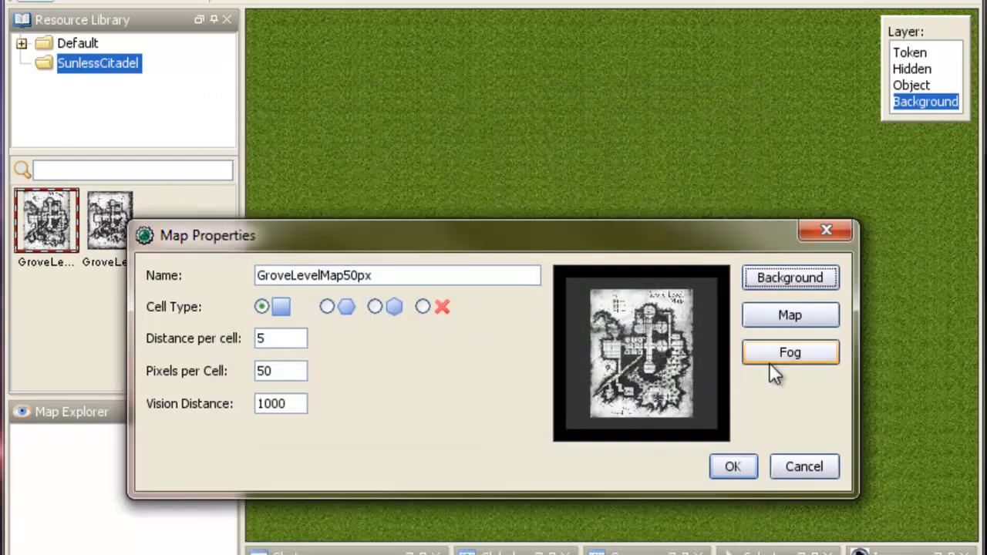
pyautogui.click(790, 351)
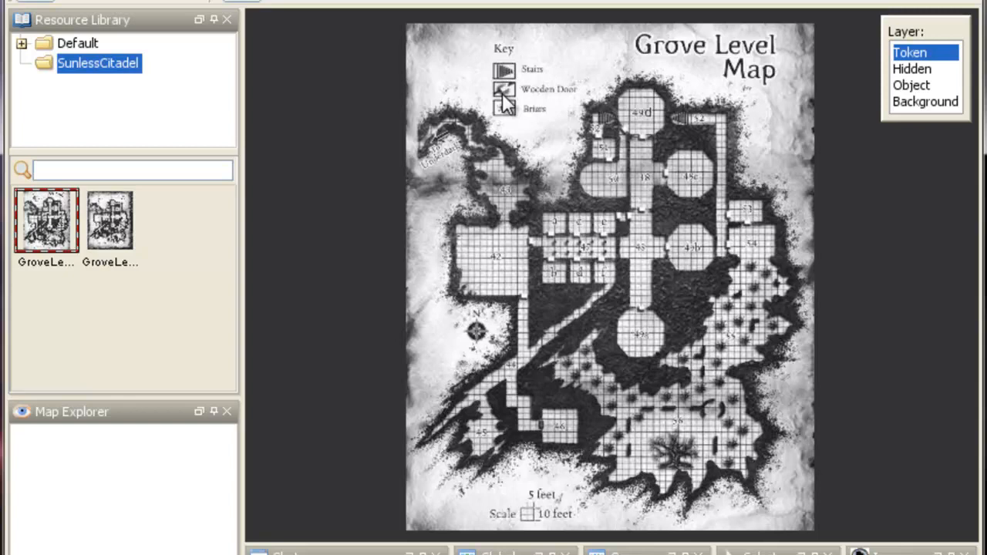
pyautogui.moveTo(640, 207)
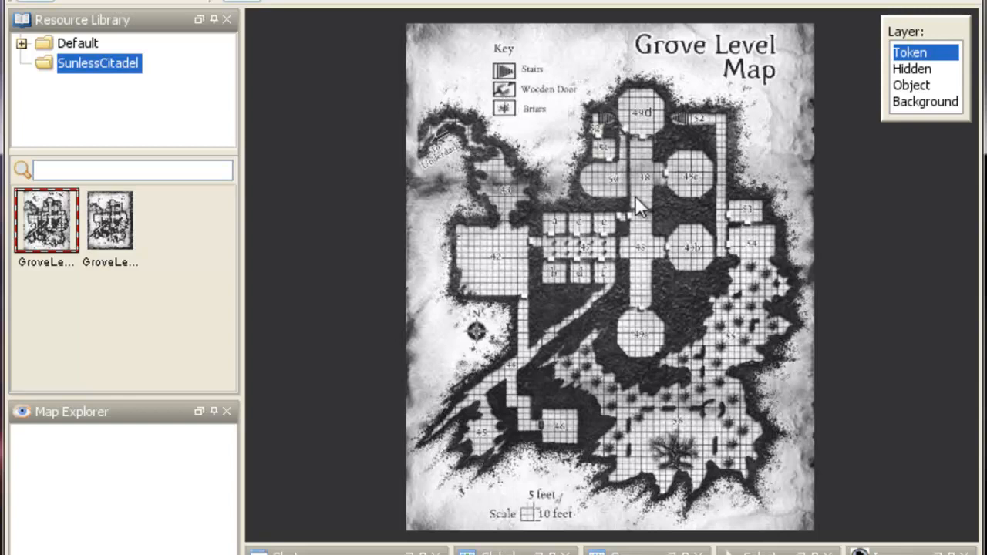
pyautogui.moveTo(651, 244)
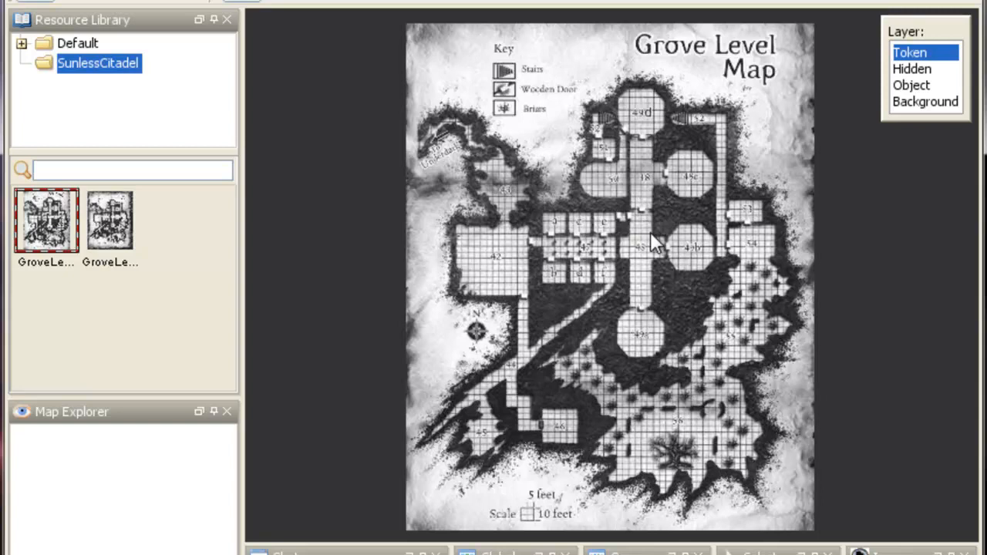